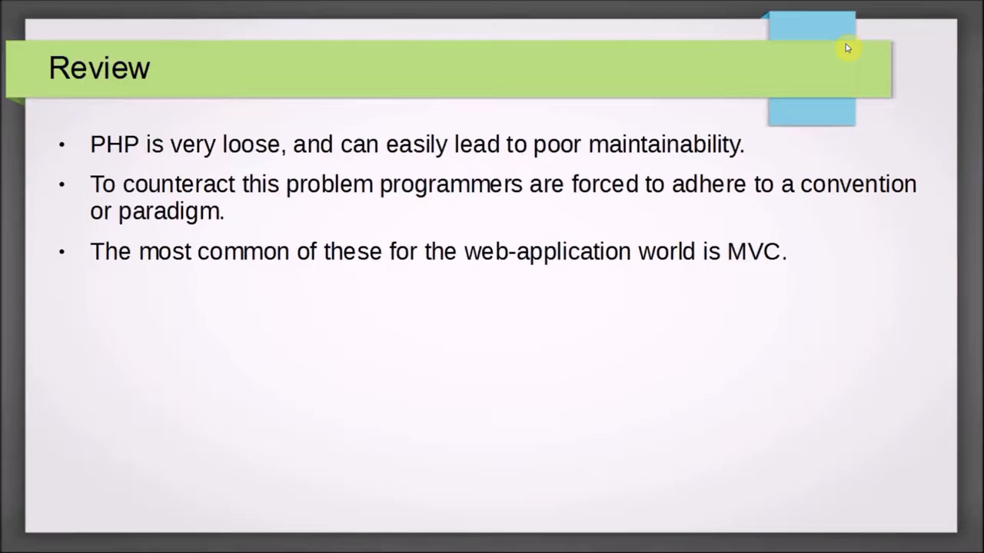
mouse_move(843, 45)
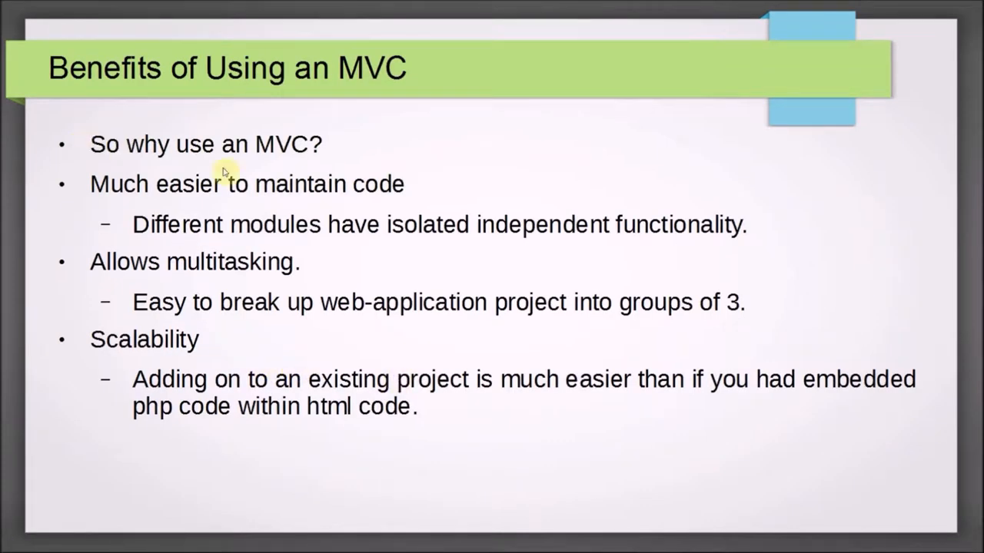
mouse_move(354, 157)
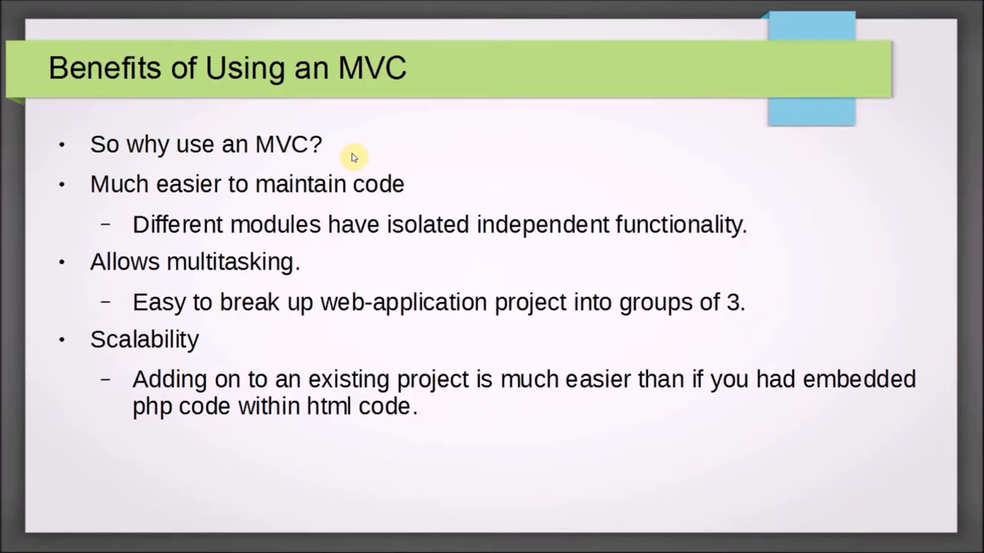
mouse_move(649, 237)
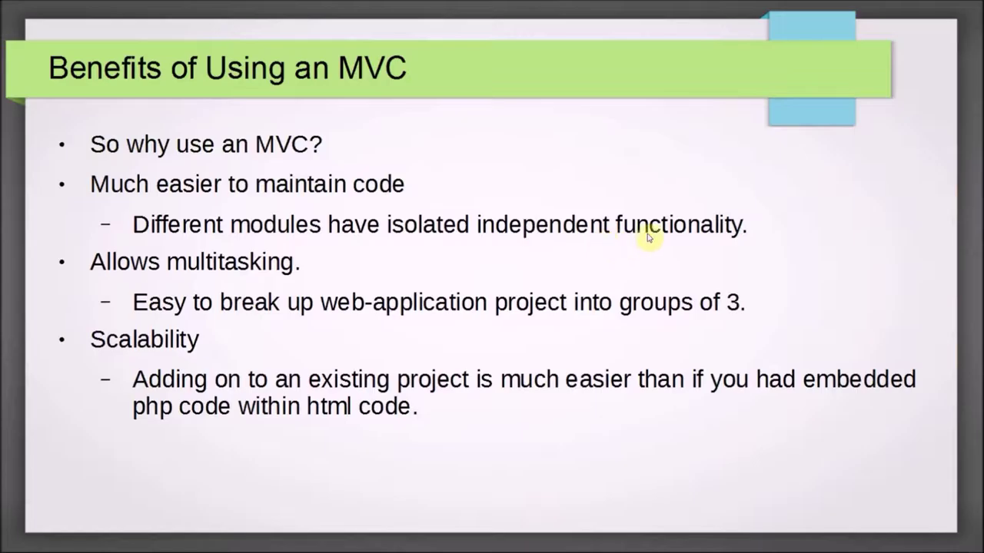
mouse_move(602, 216)
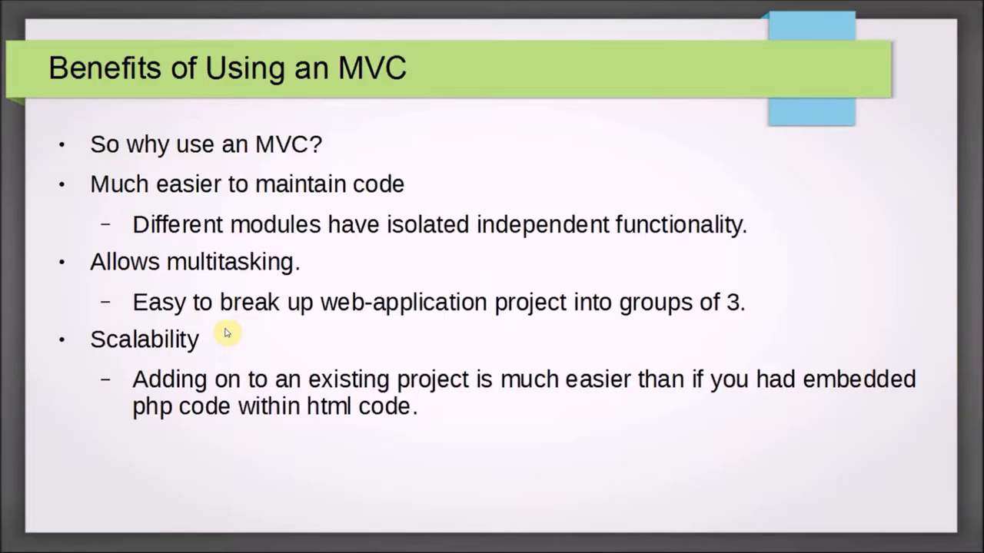
mouse_move(246, 347)
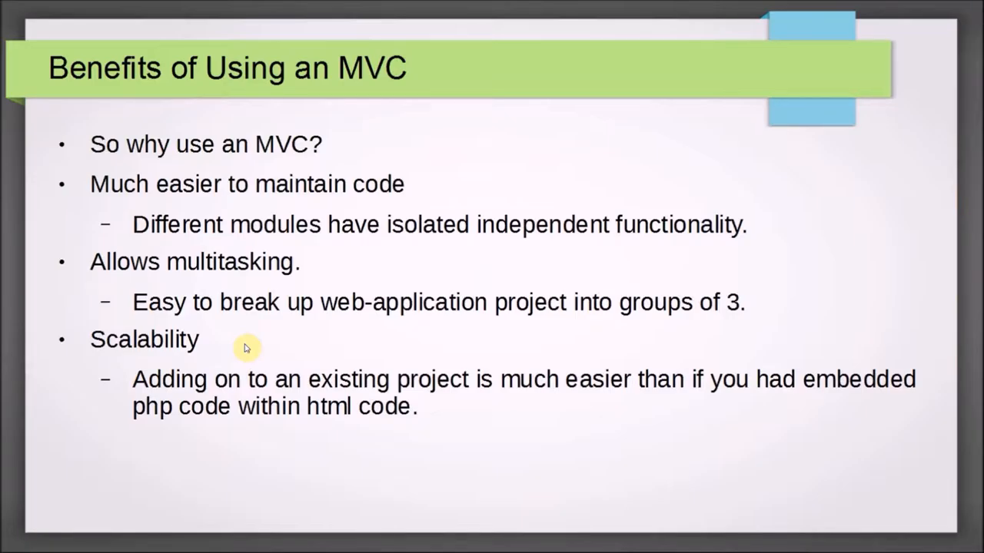
mouse_move(243, 352)
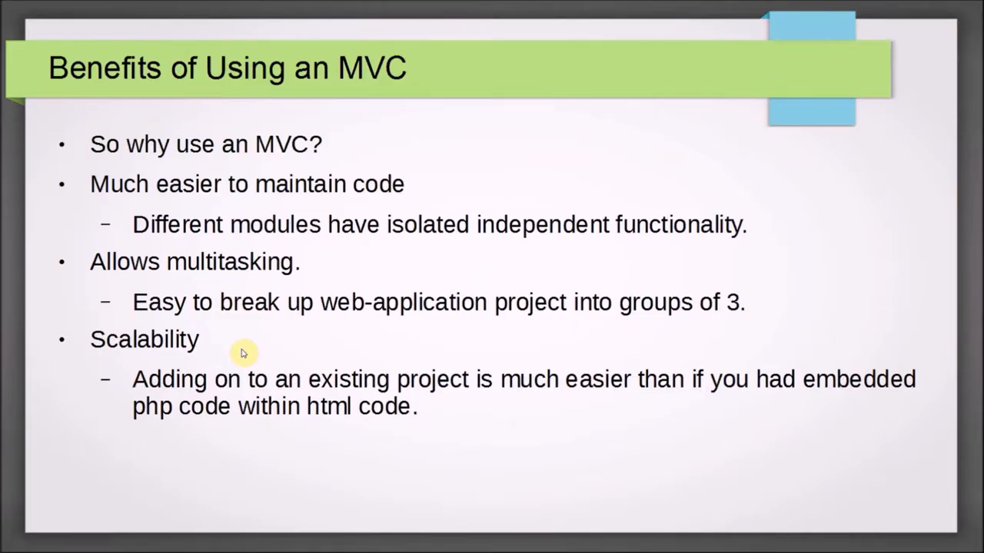
mouse_move(249, 349)
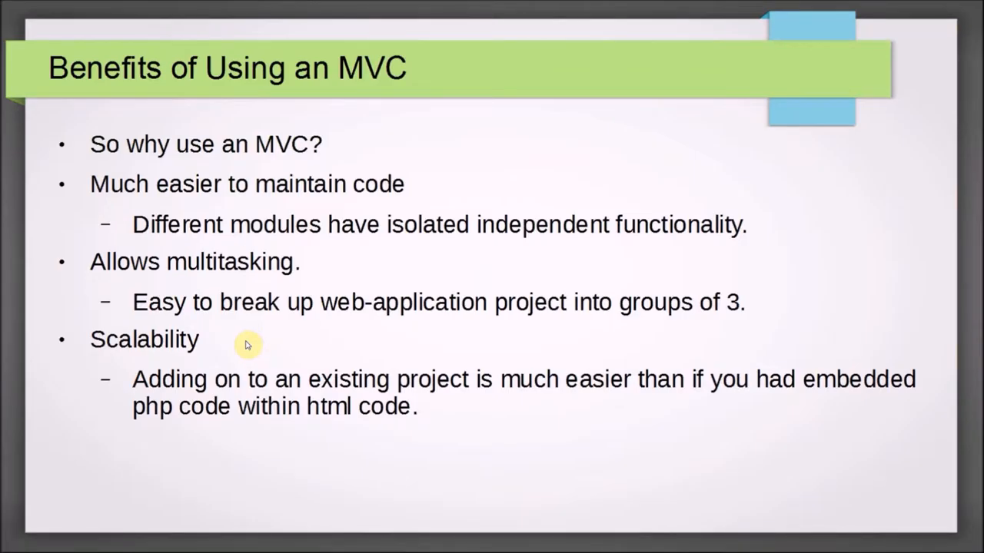
mouse_move(219, 354)
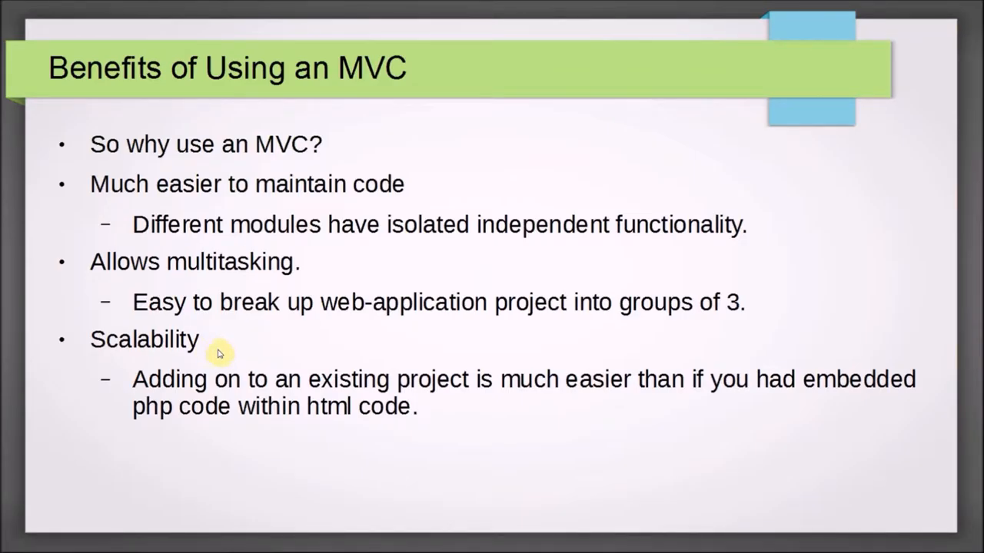
mouse_move(198, 360)
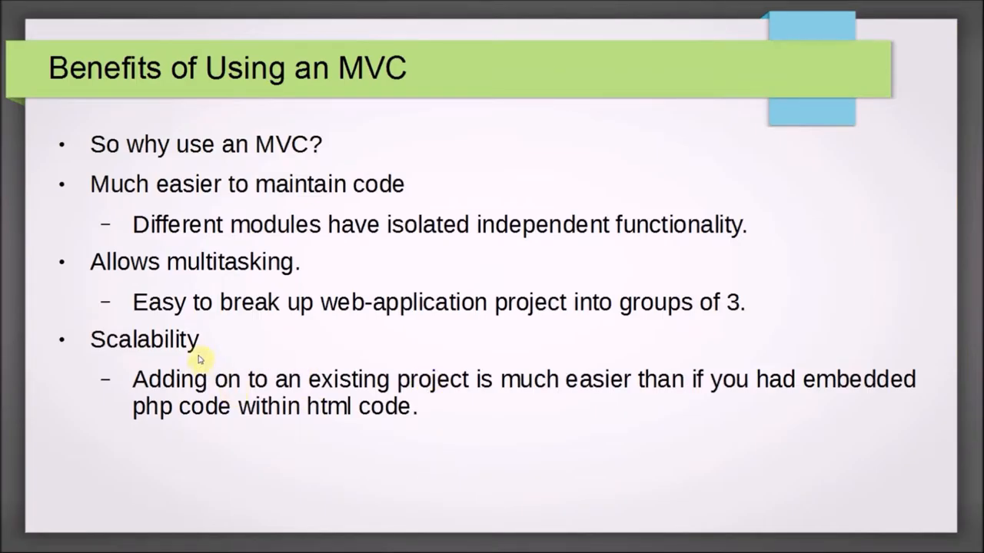
mouse_move(213, 344)
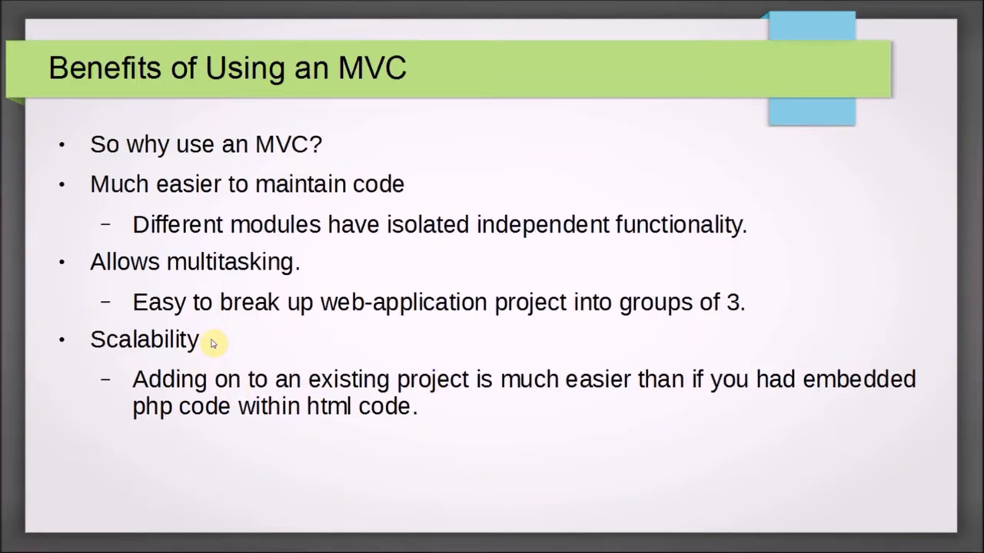
mouse_move(399, 182)
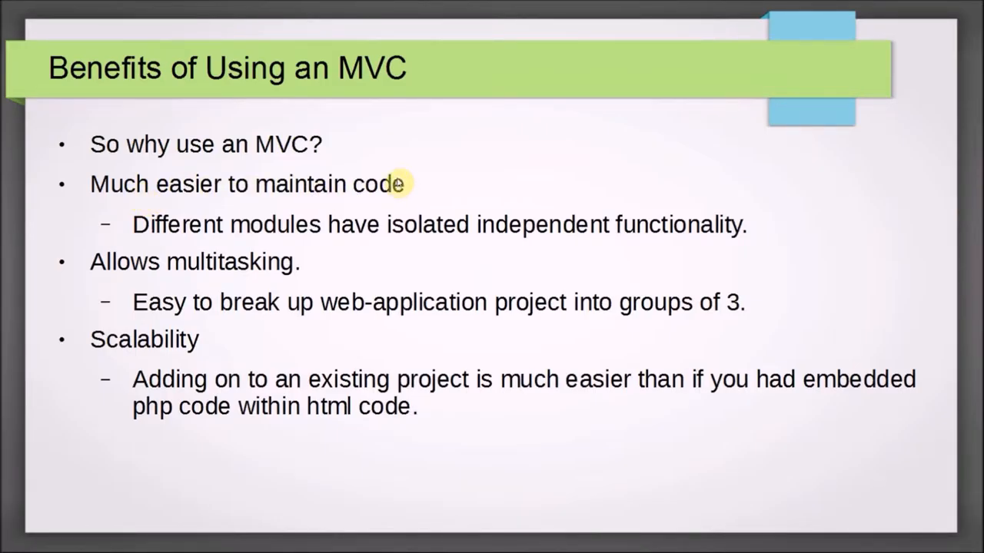
mouse_move(402, 181)
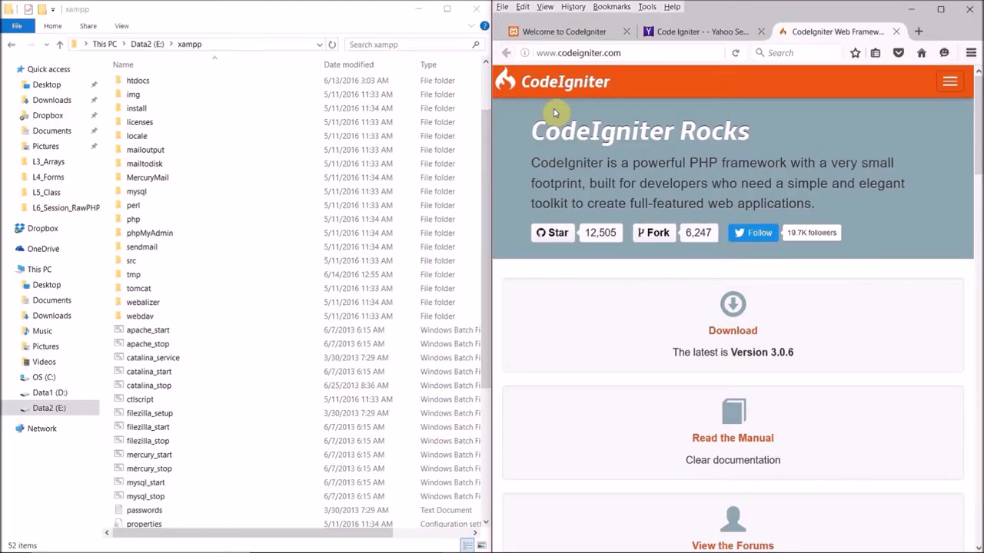
mouse_move(638, 86)
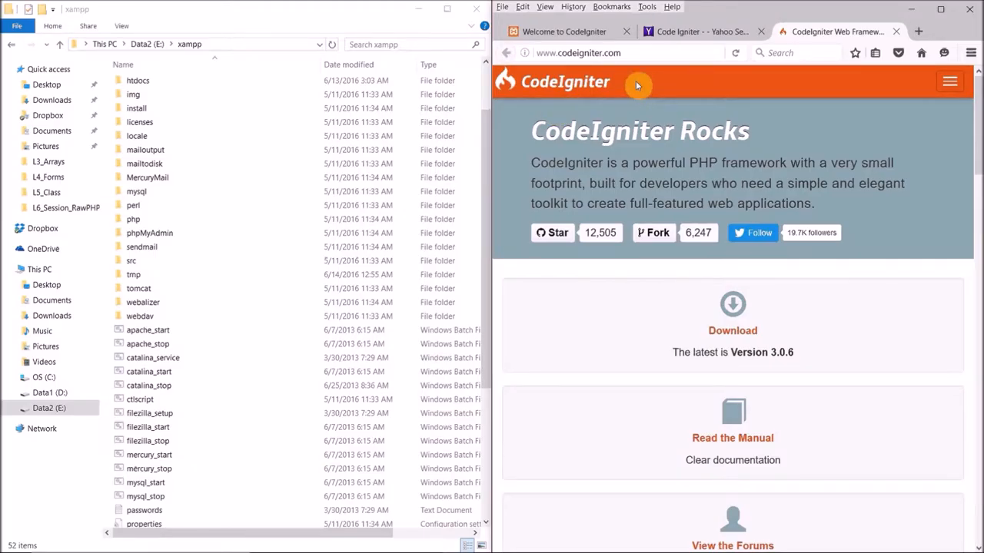
mouse_move(649, 65)
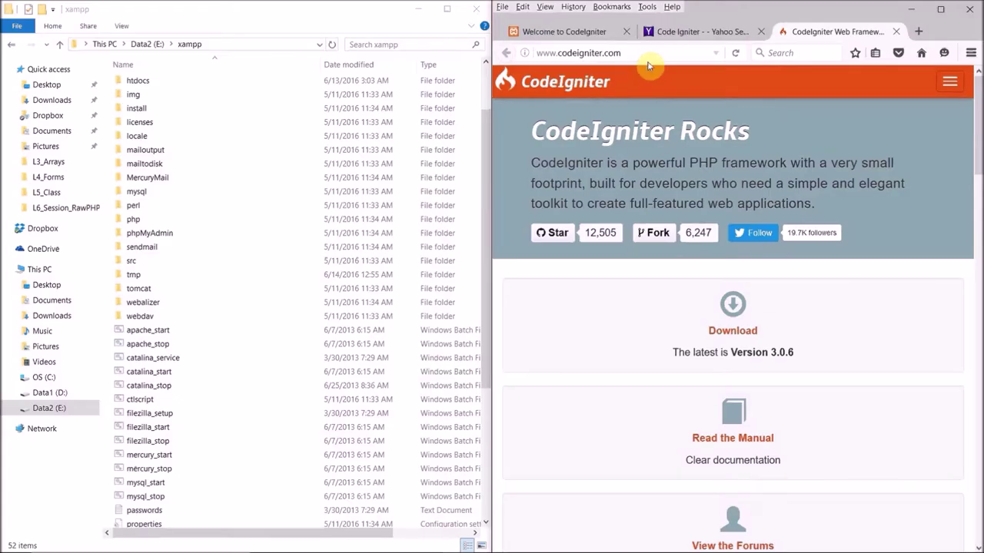
click(578, 52)
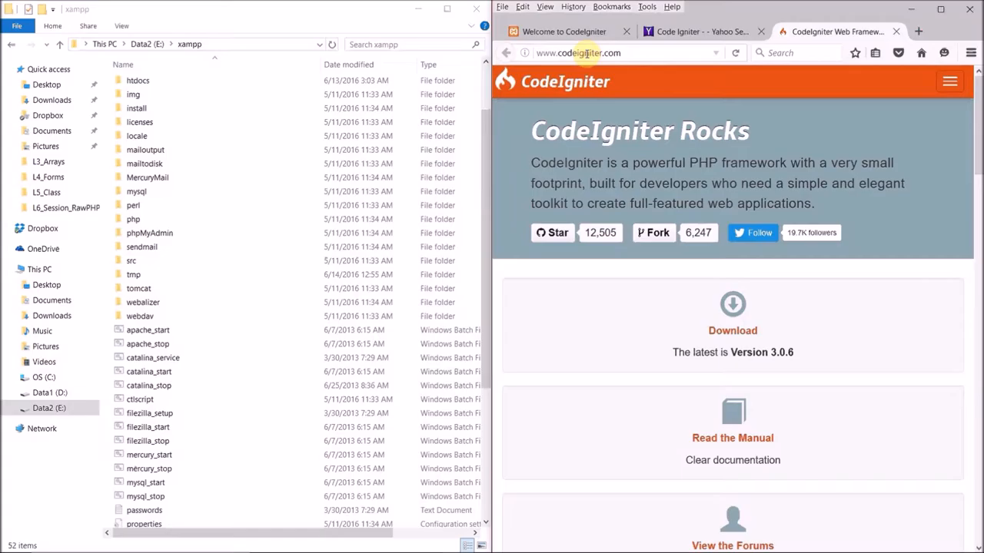
click(607, 52)
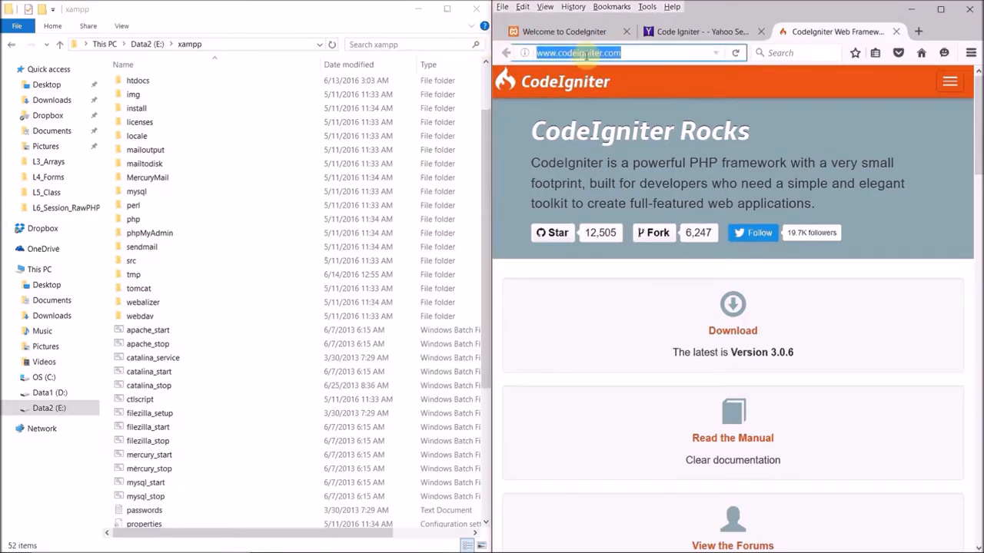
click(699, 31)
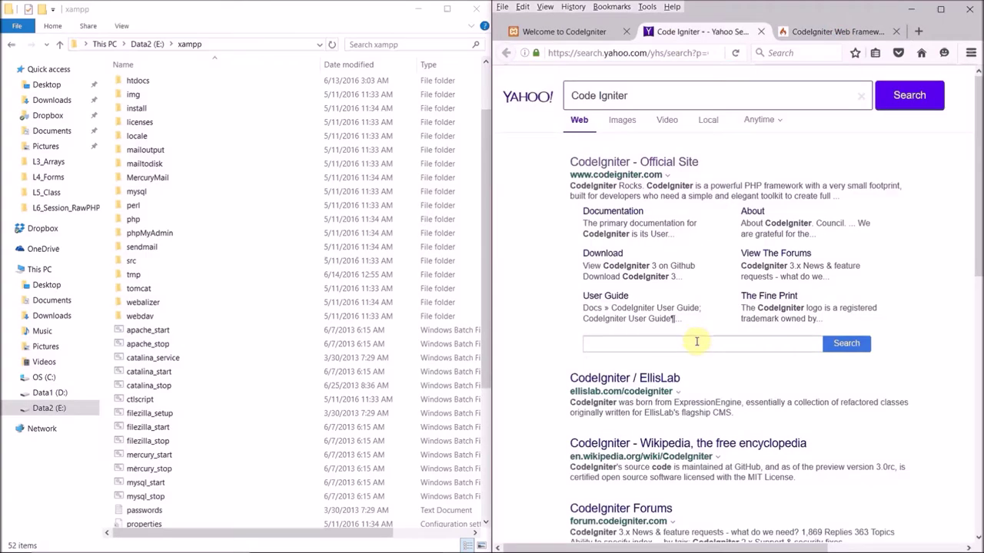
scroll(down, 3)
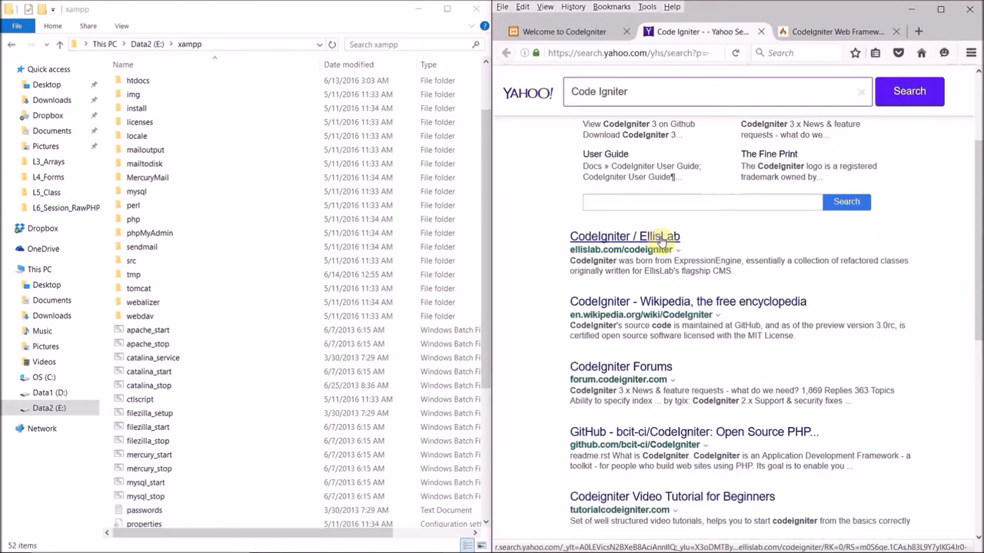
scroll(up, 3)
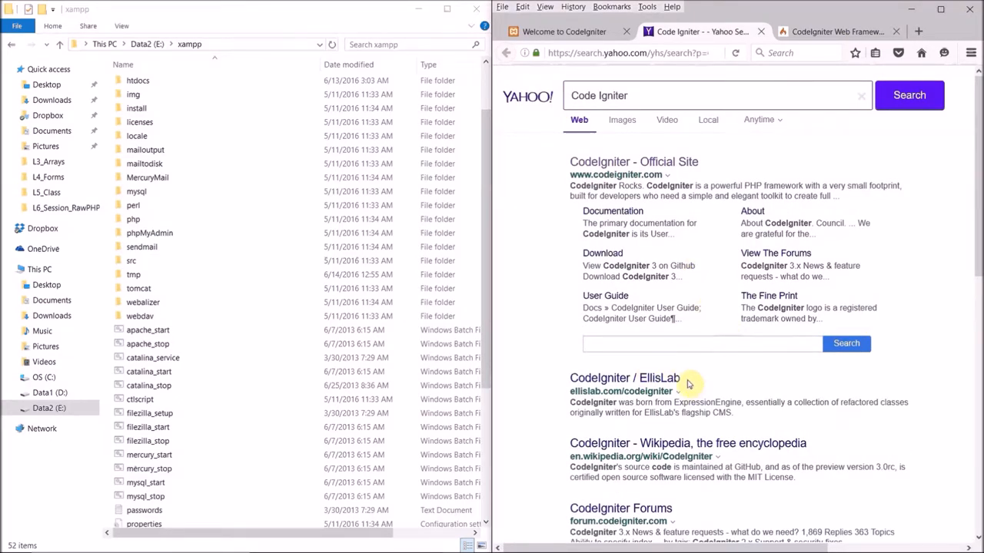
mouse_move(632, 162)
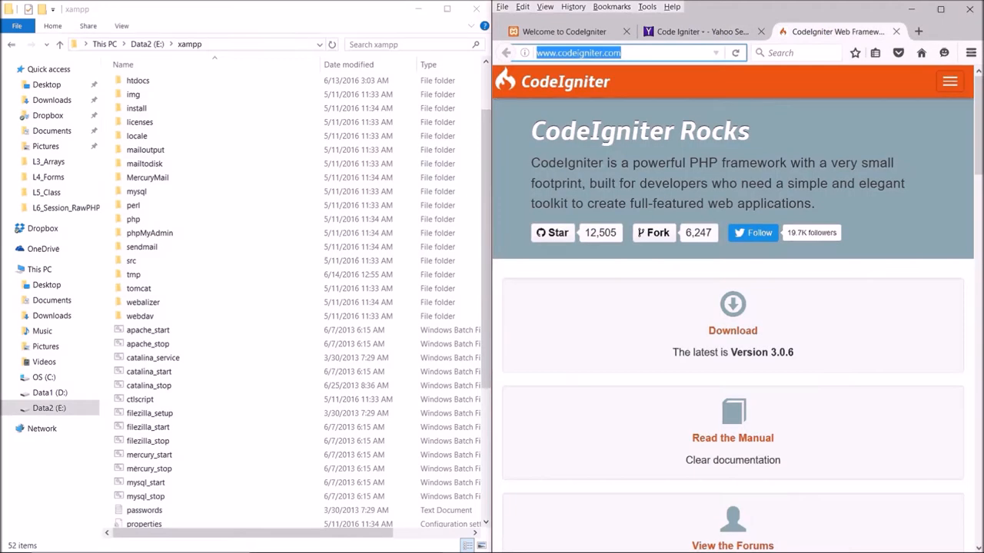
Highlight the sentence 'The latest is Version 3.0.6' on the CodeIgniter homepage.
scroll(down, 3)
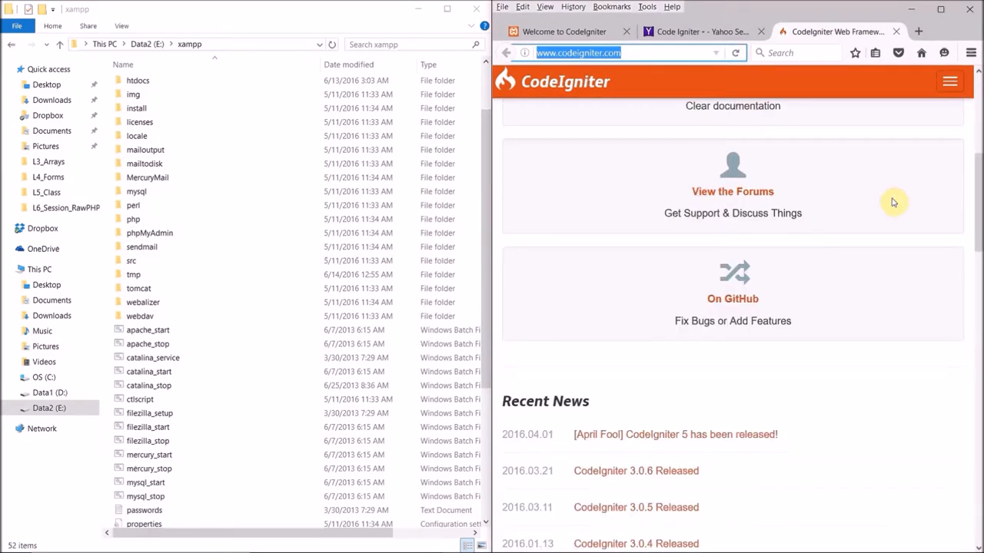
scroll(up, 3)
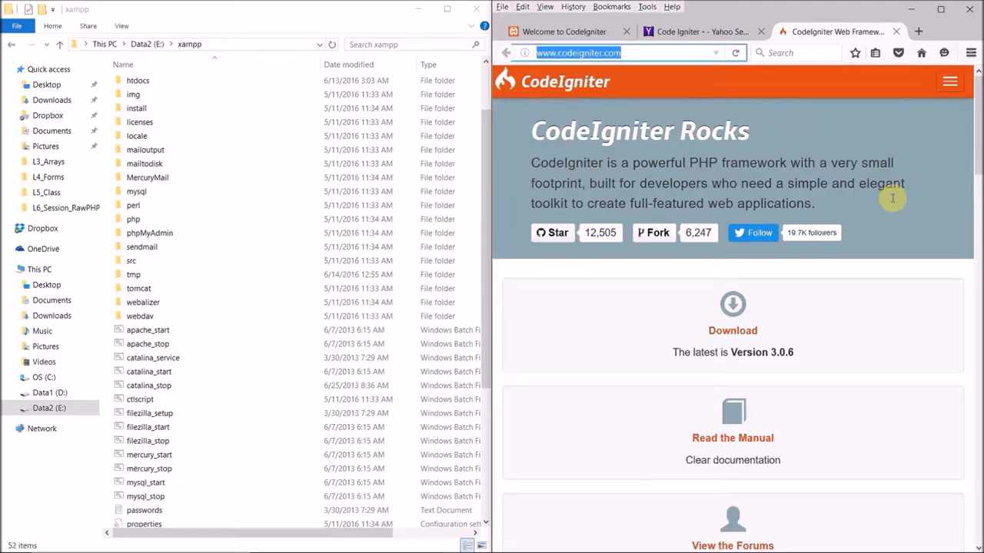
mouse_move(732, 400)
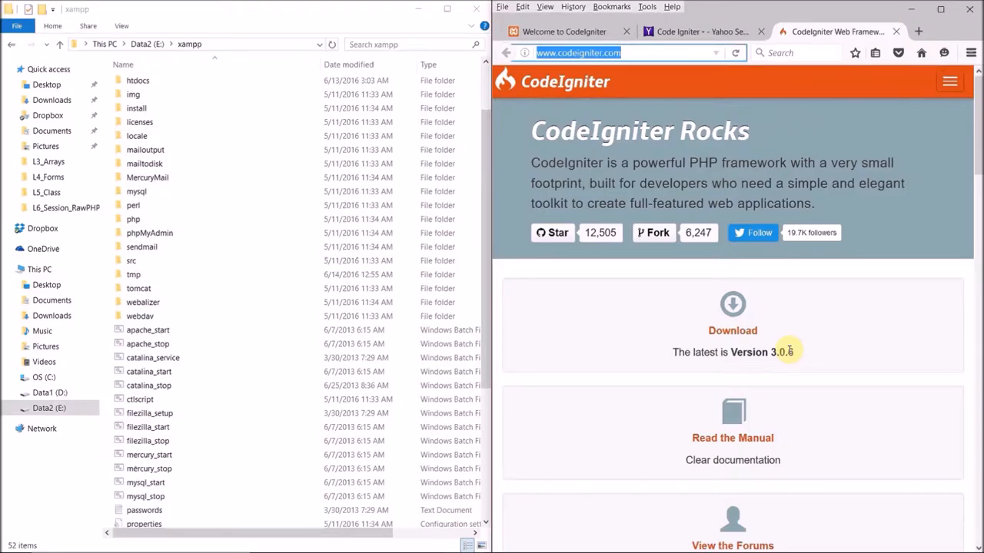
mouse_move(786, 376)
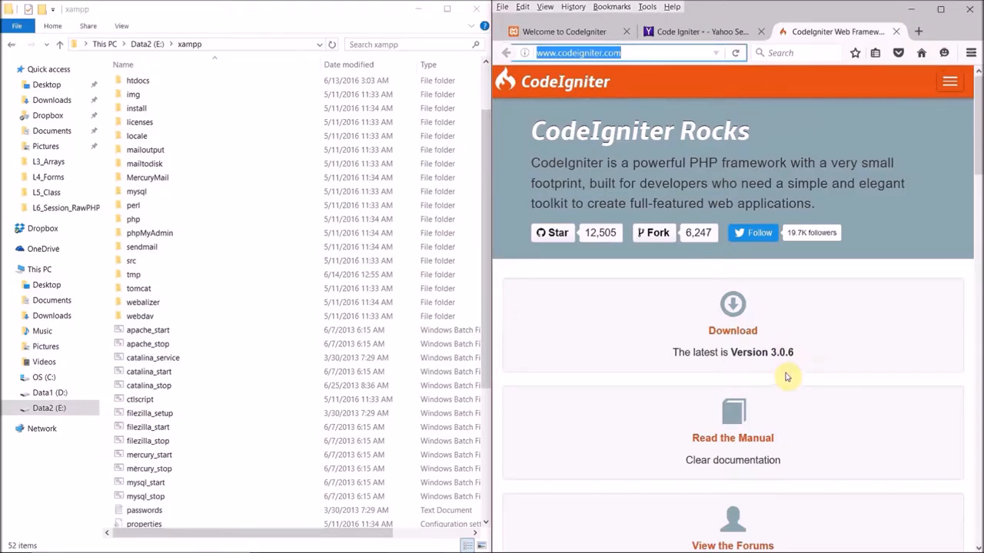
double_click(781, 352)
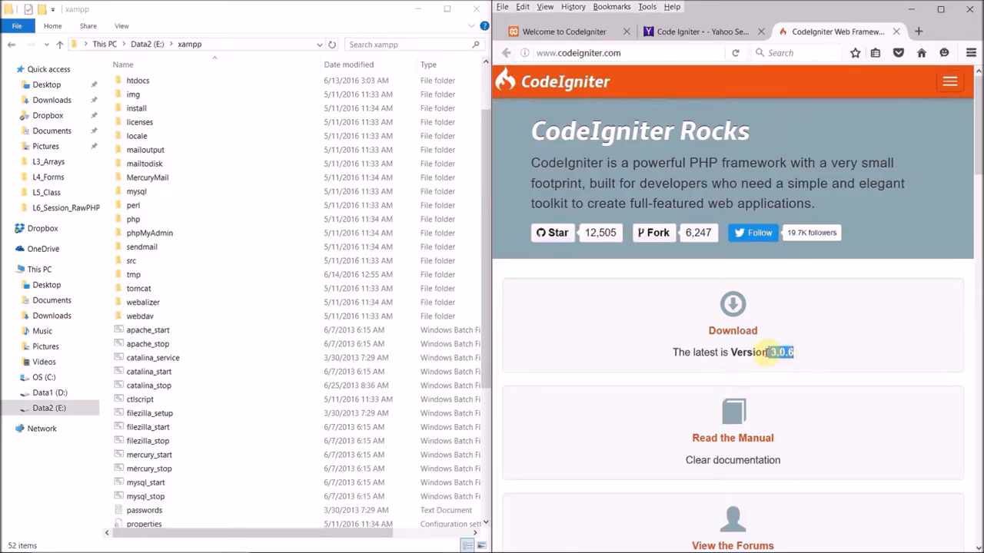
triple_click(731, 352)
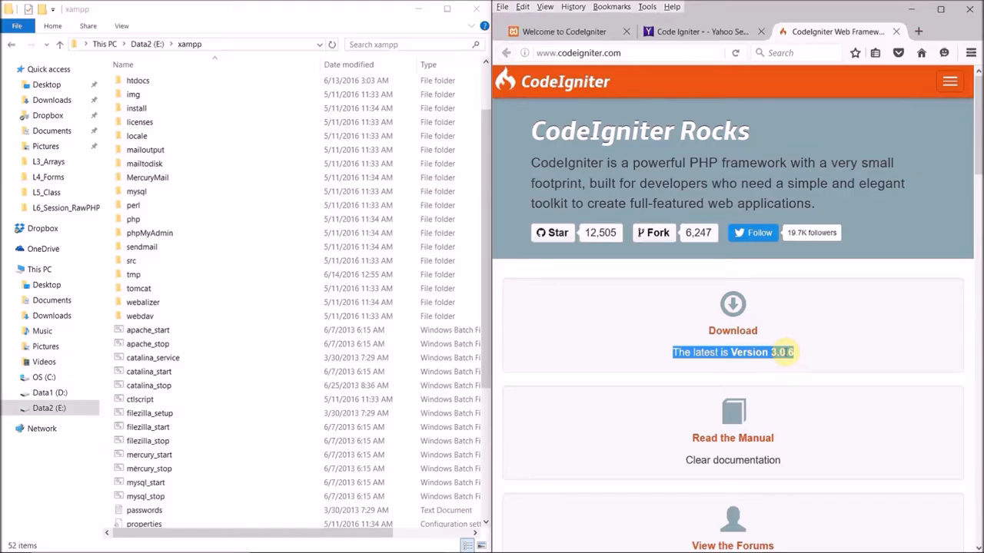
mouse_move(175, 141)
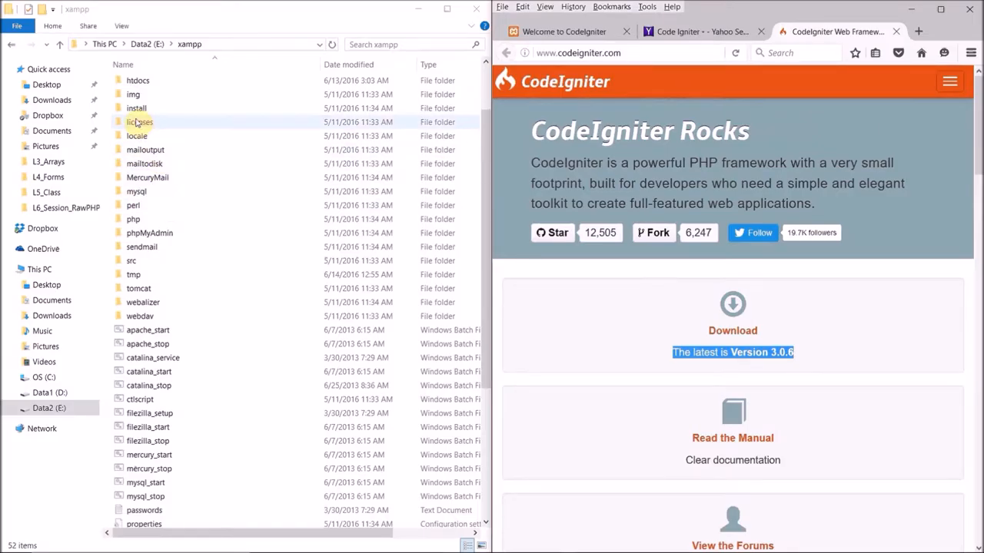
Browse htdocs past the CodeIgniter-3.0.6 zip and enter the L2-1 project folder.
double_click(139, 80)
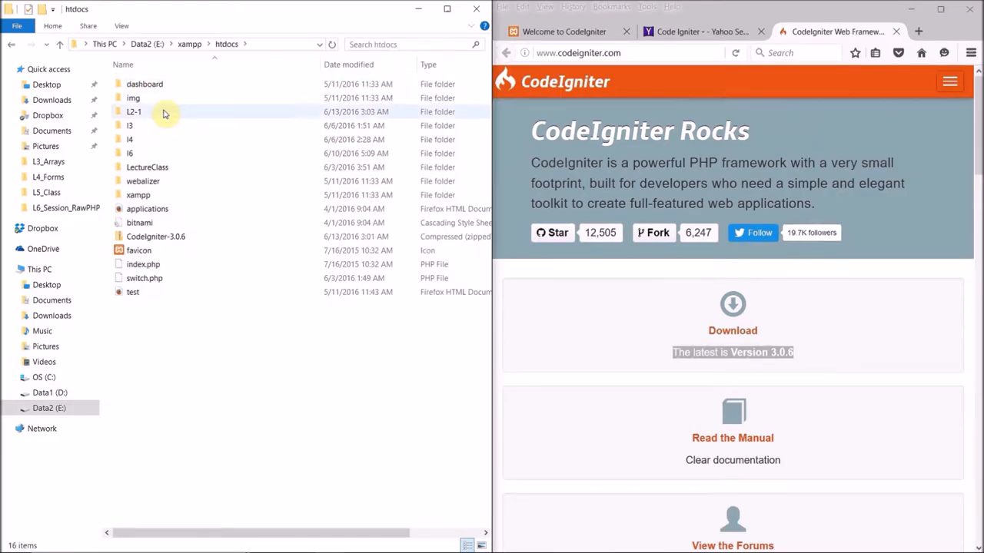
mouse_move(155, 236)
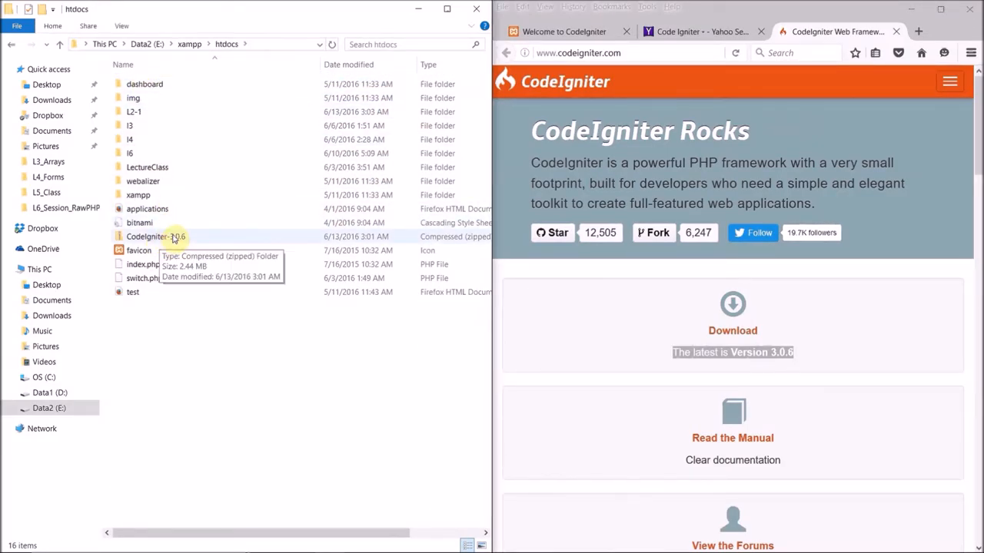
click(156, 236)
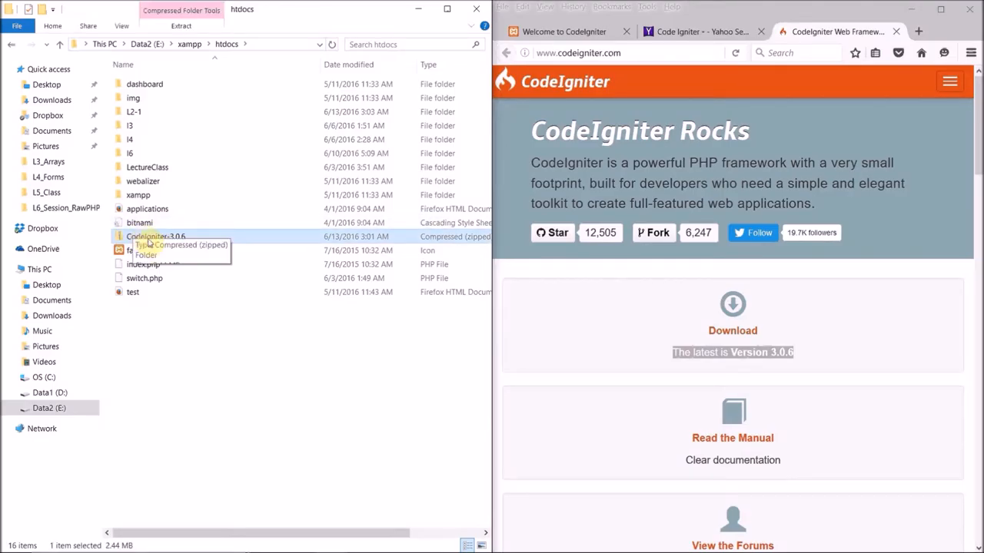
mouse_move(135, 112)
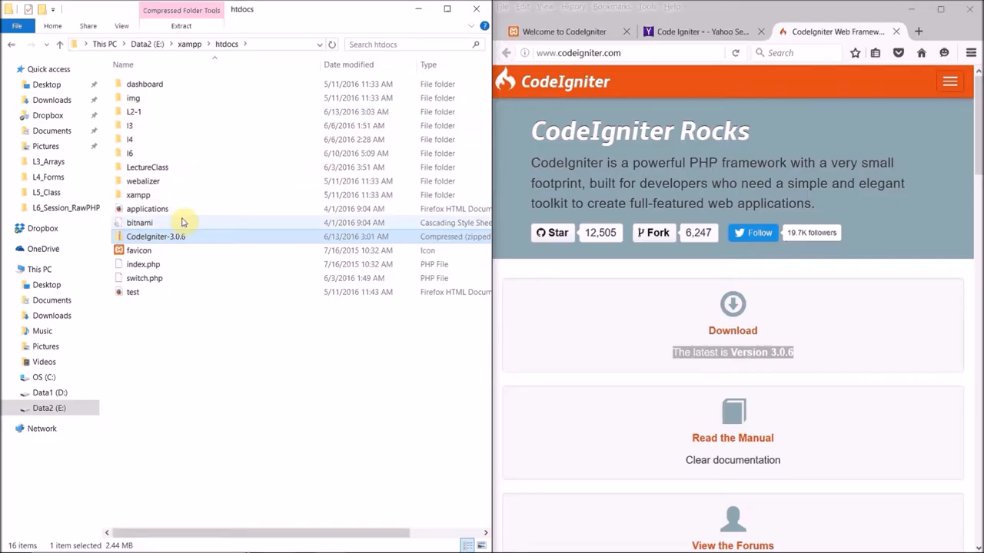
click(134, 111)
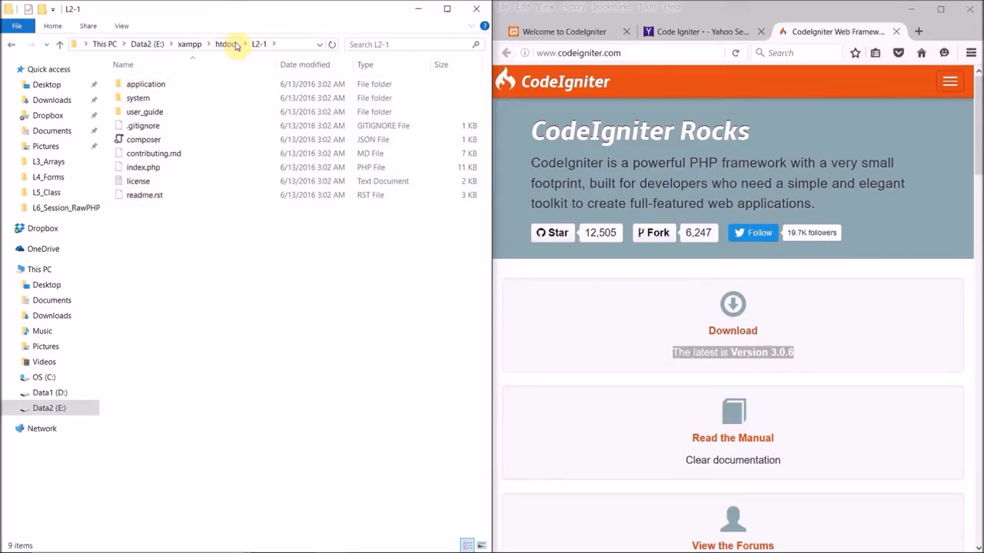
click(226, 43)
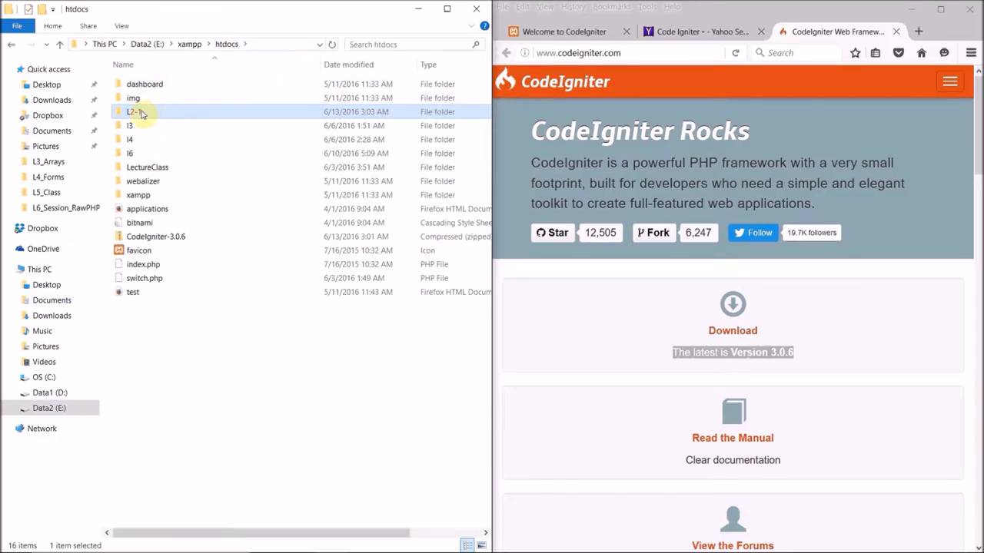
mouse_move(135, 111)
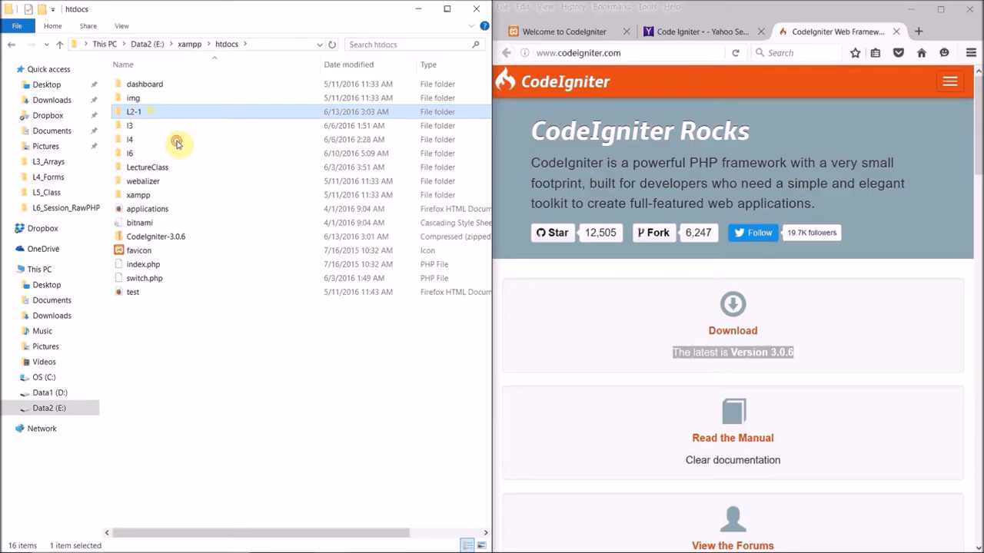
double_click(133, 111)
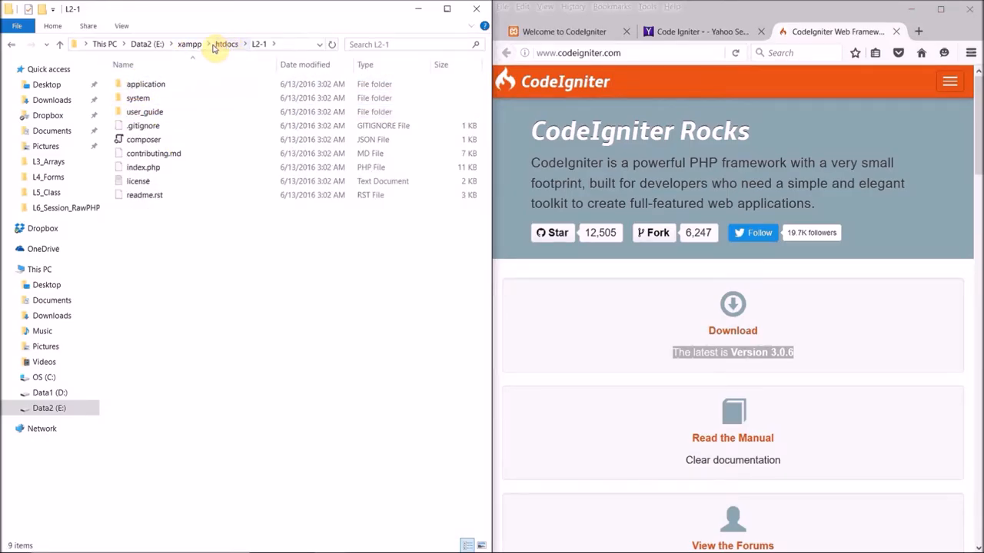
mouse_move(428, 80)
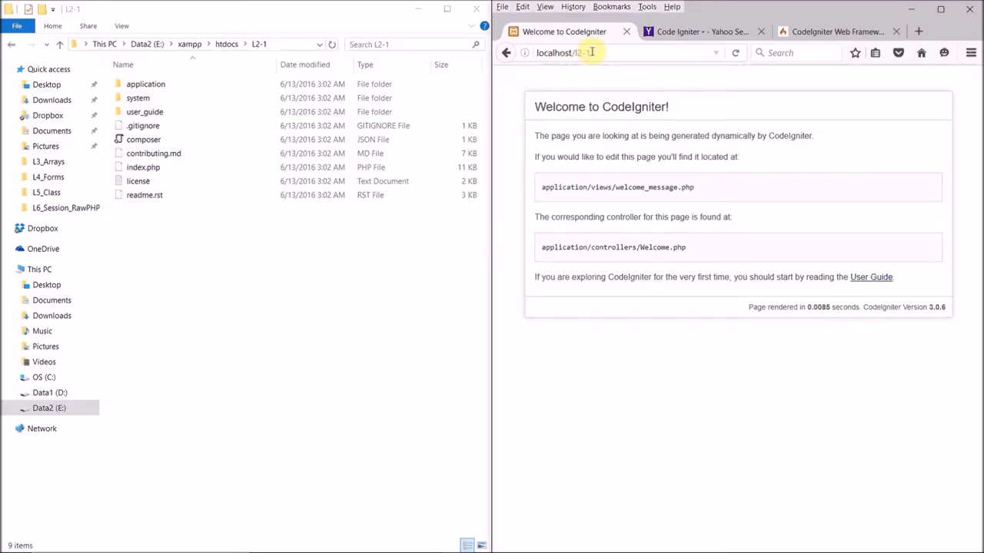
Load localhost/L2-1/ and highlight the whole Welcome to CodeIgniter page.
click(592, 52)
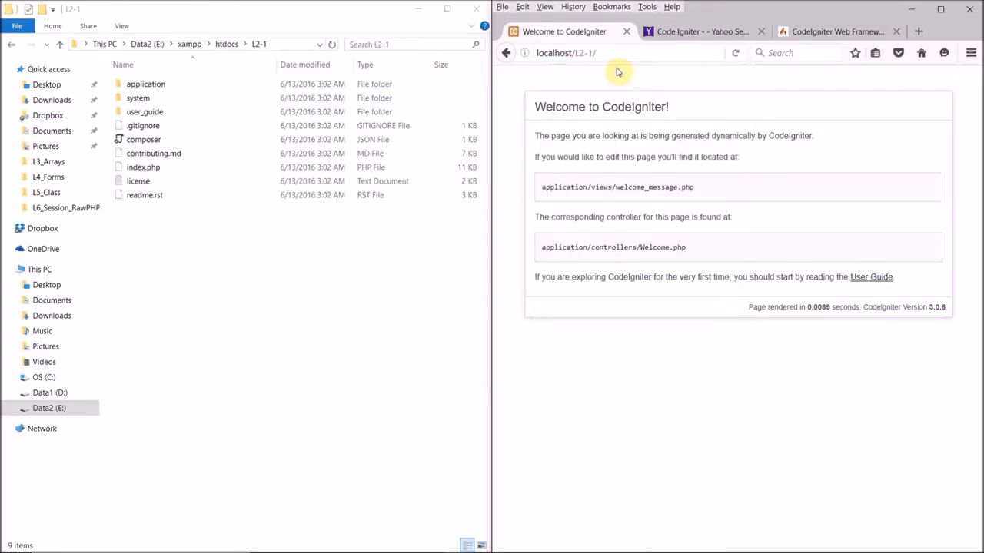
mouse_move(593, 185)
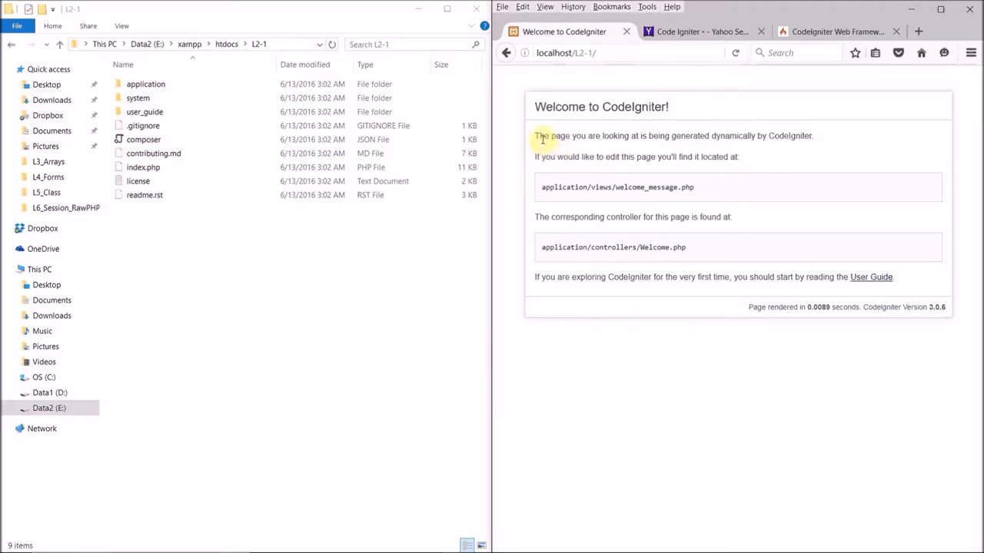
key(ctrl+a)
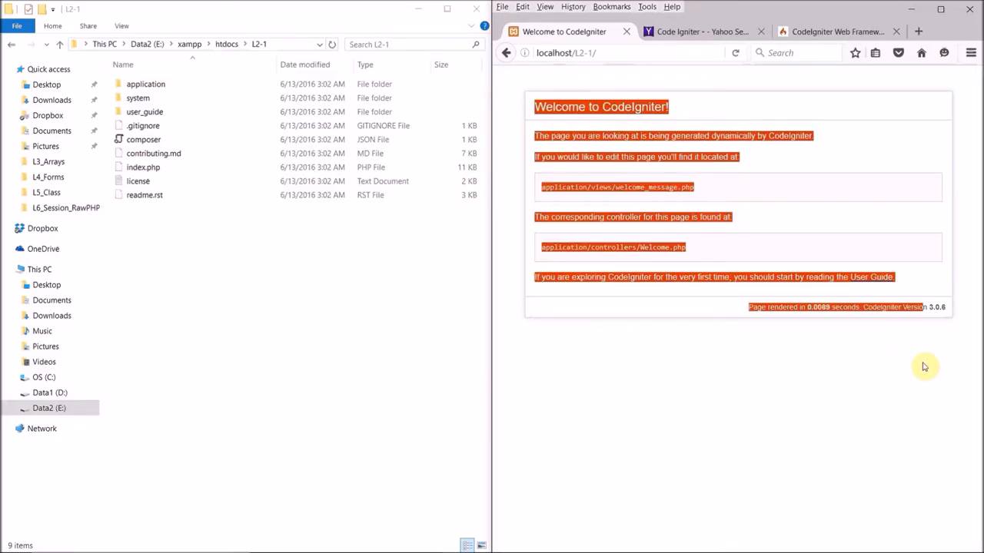
mouse_move(814, 371)
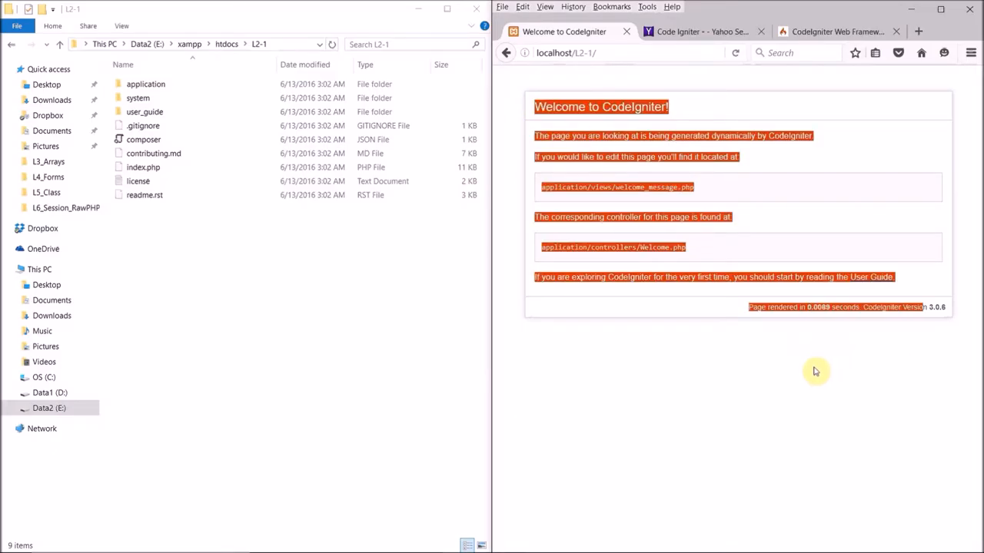
mouse_move(562, 320)
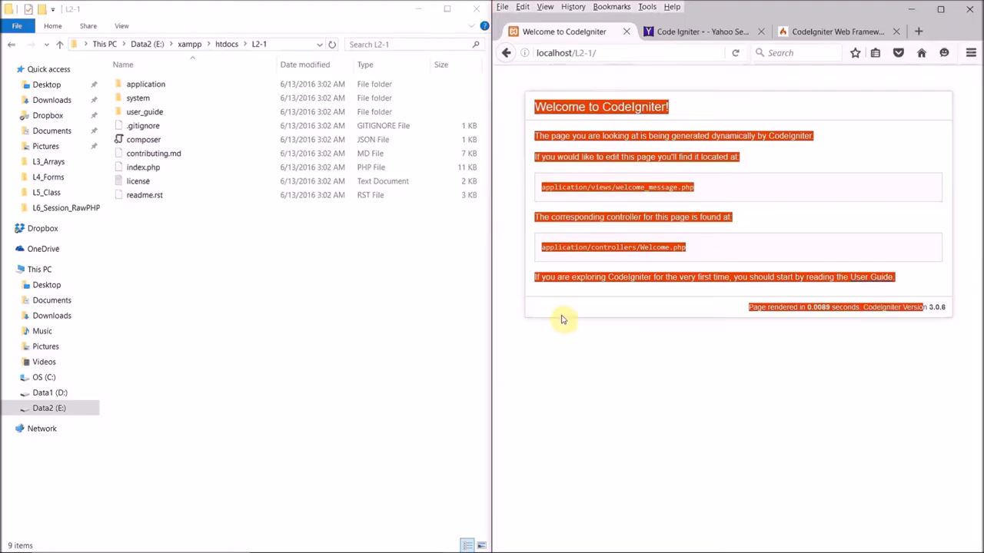
mouse_move(173, 153)
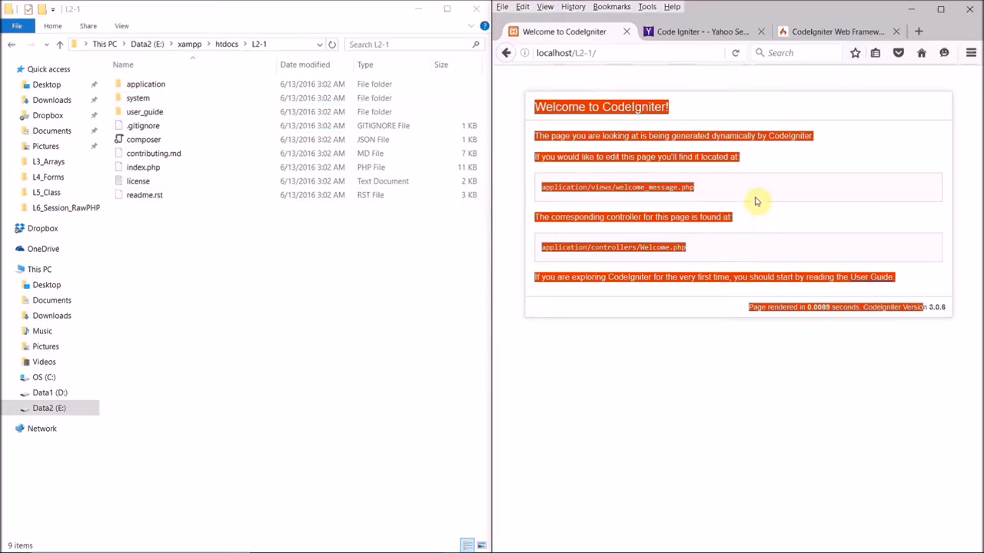
click(774, 163)
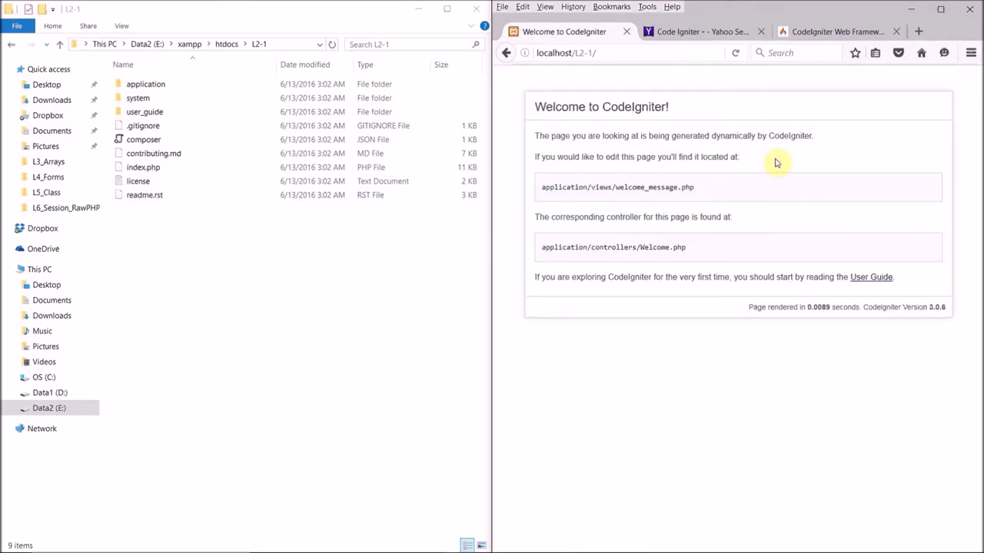
mouse_move(772, 163)
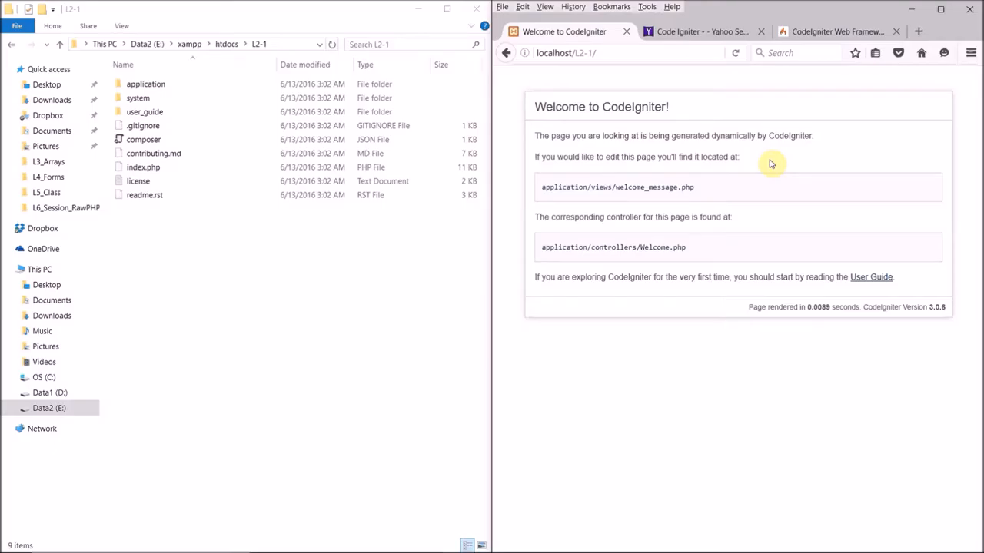
click(833, 31)
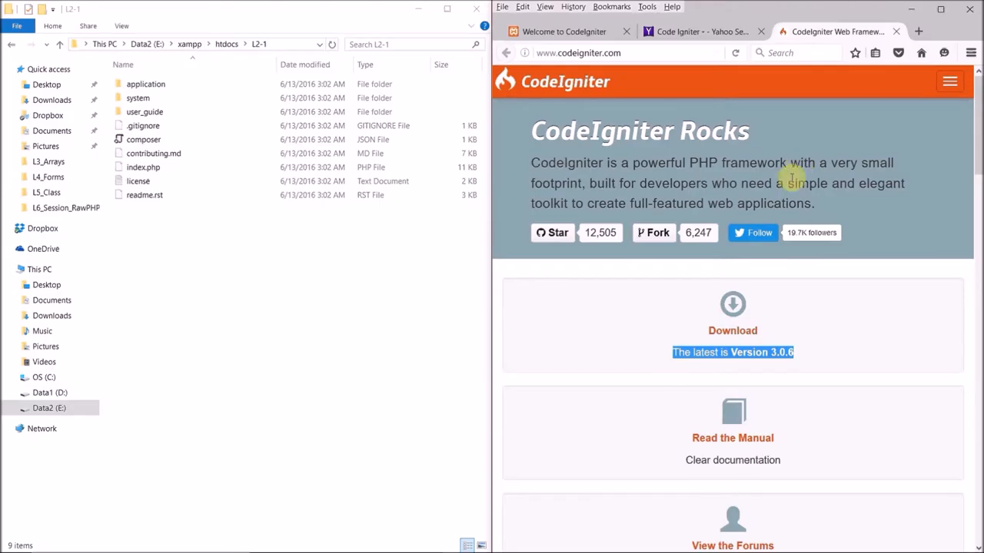
scroll(down, 3)
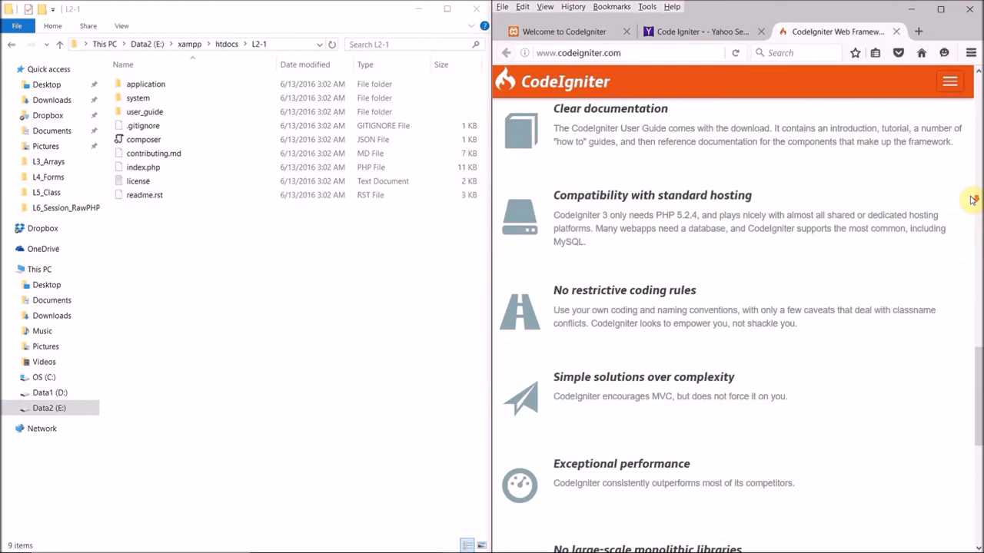
scroll(down, 3)
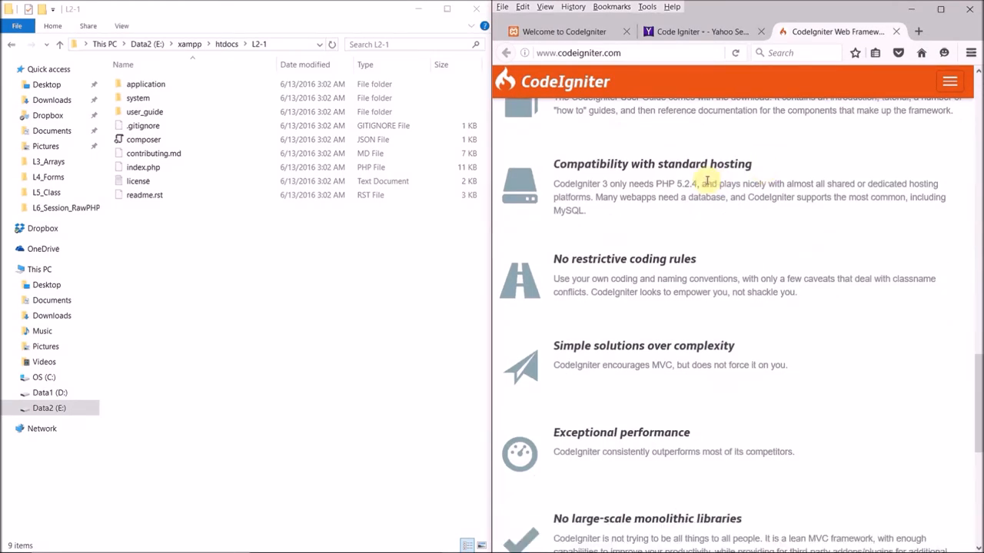
double_click(684, 185)
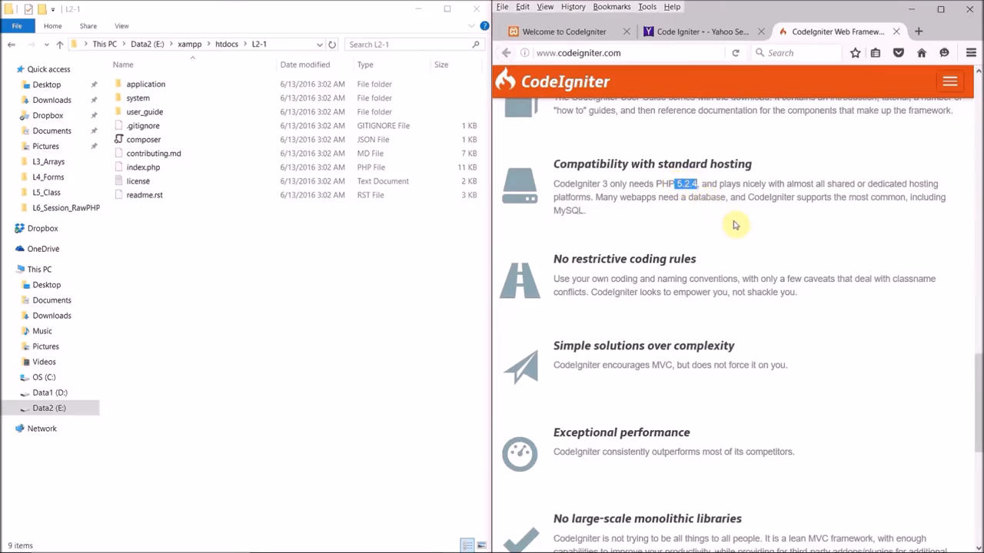
scroll(up, 3)
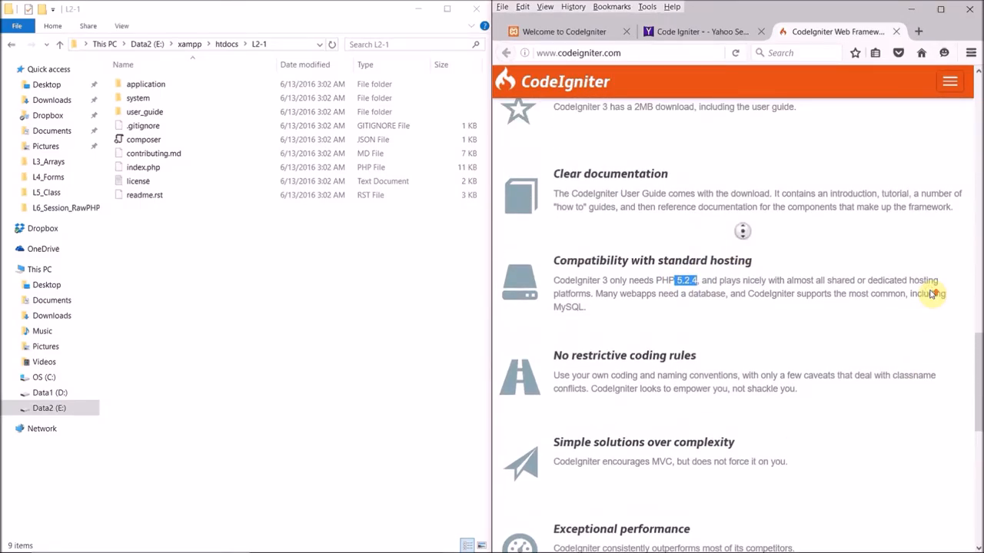
scroll(down, 3)
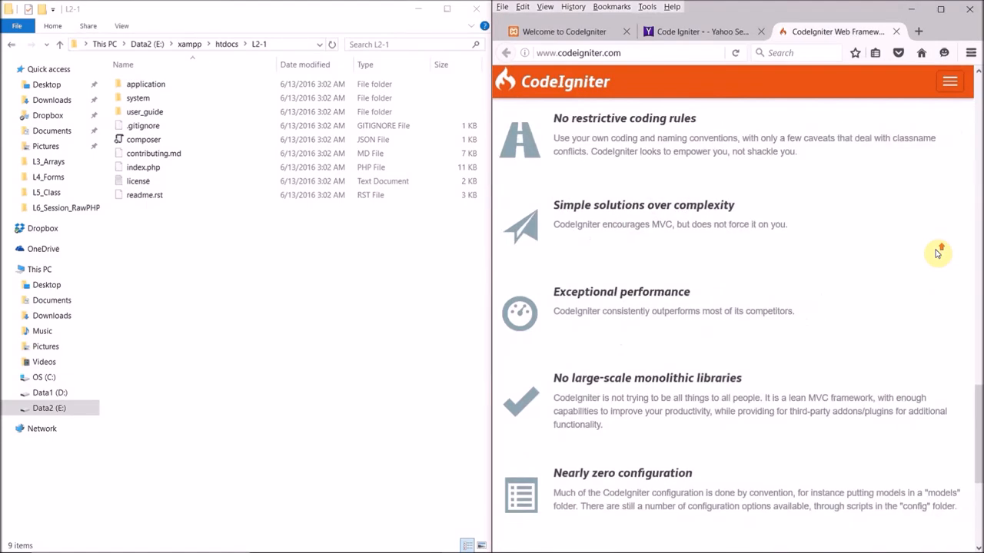
scroll(down, 3)
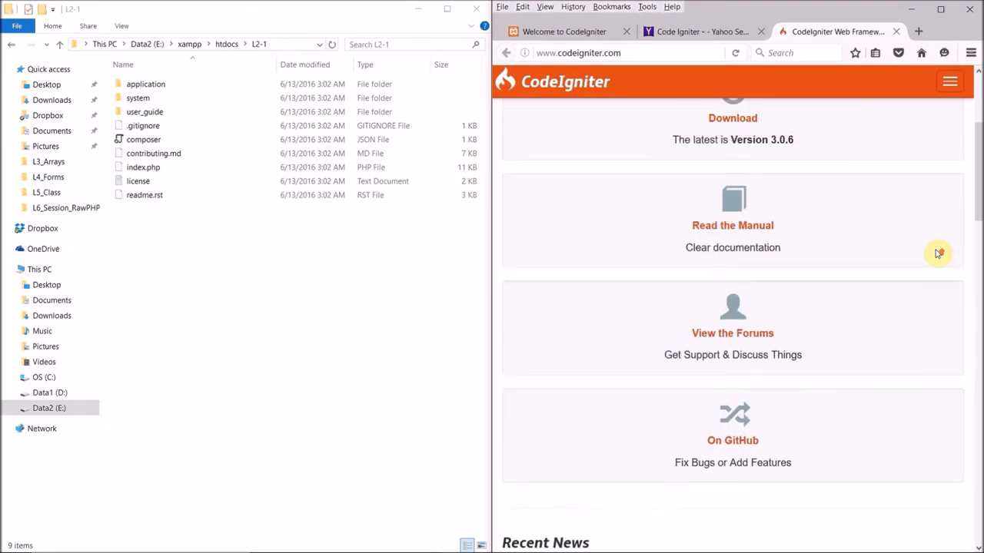
scroll(up, 3)
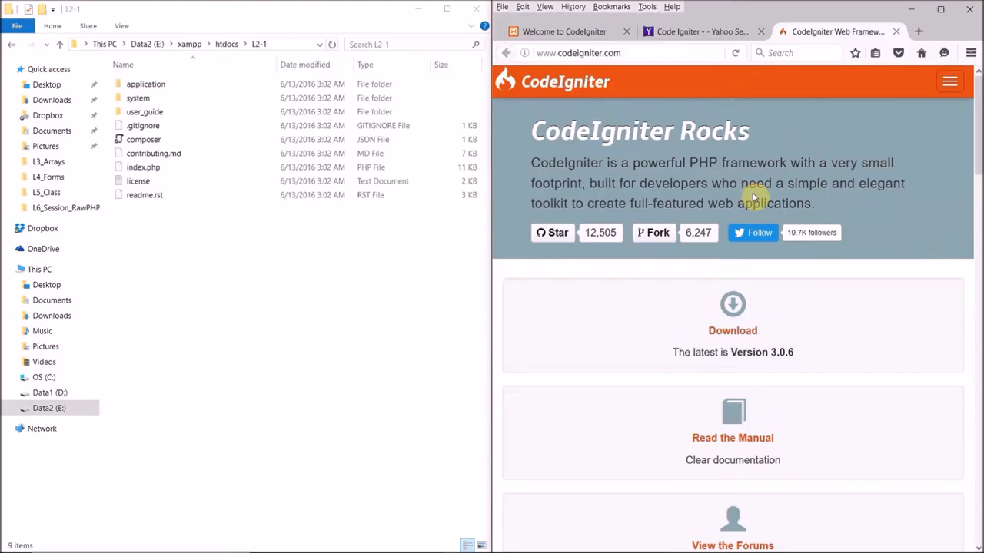
mouse_move(757, 188)
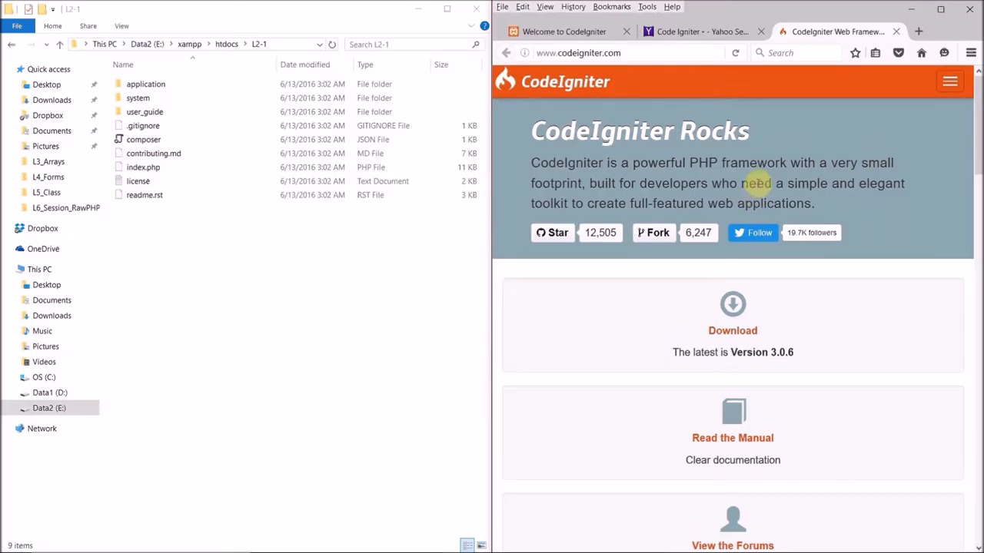
mouse_move(760, 176)
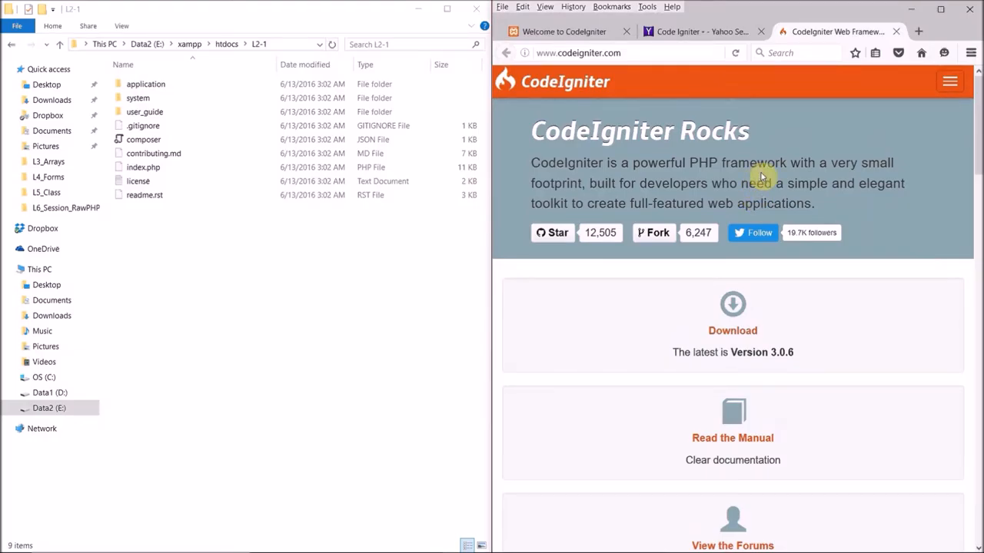
scroll(down, 3)
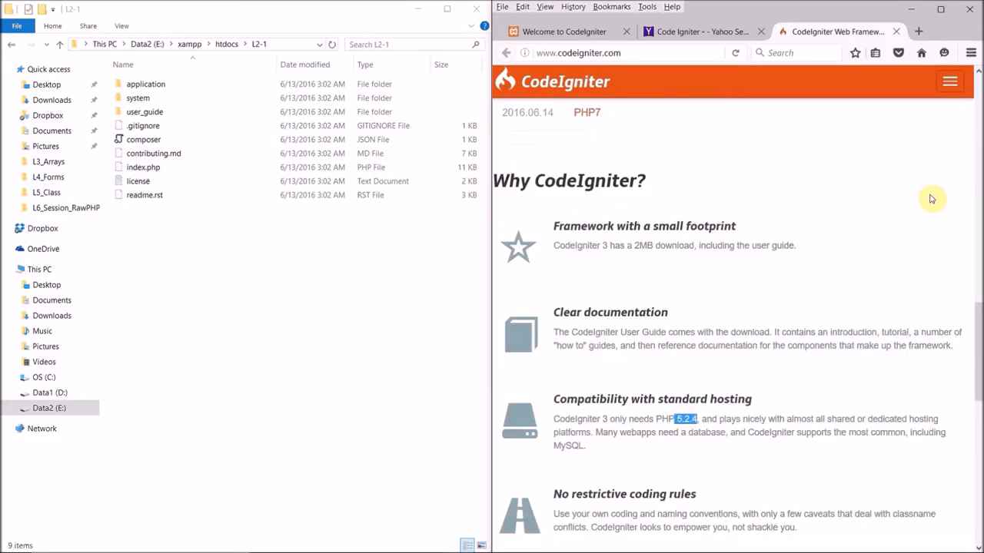
scroll(down, 3)
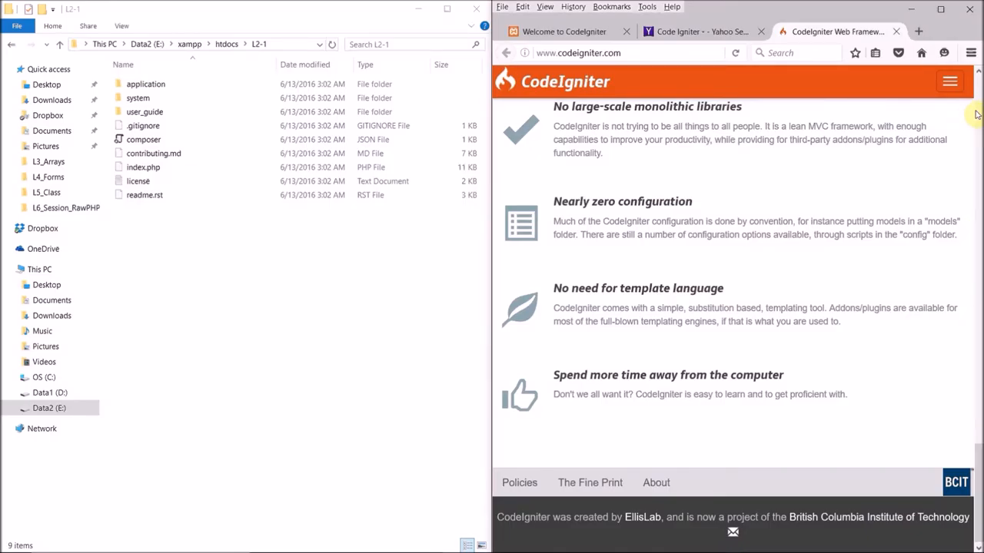
scroll(up, 3)
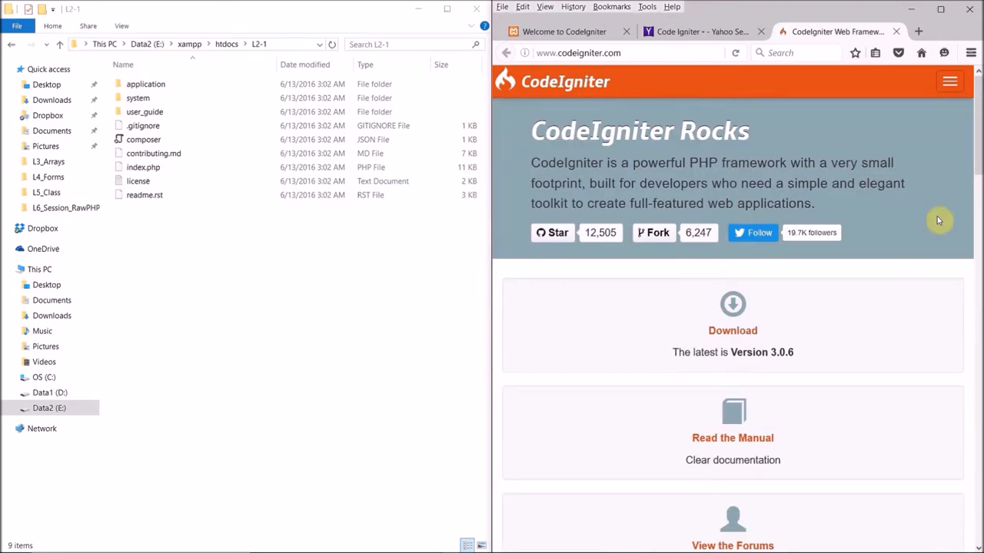
scroll(down, 3)
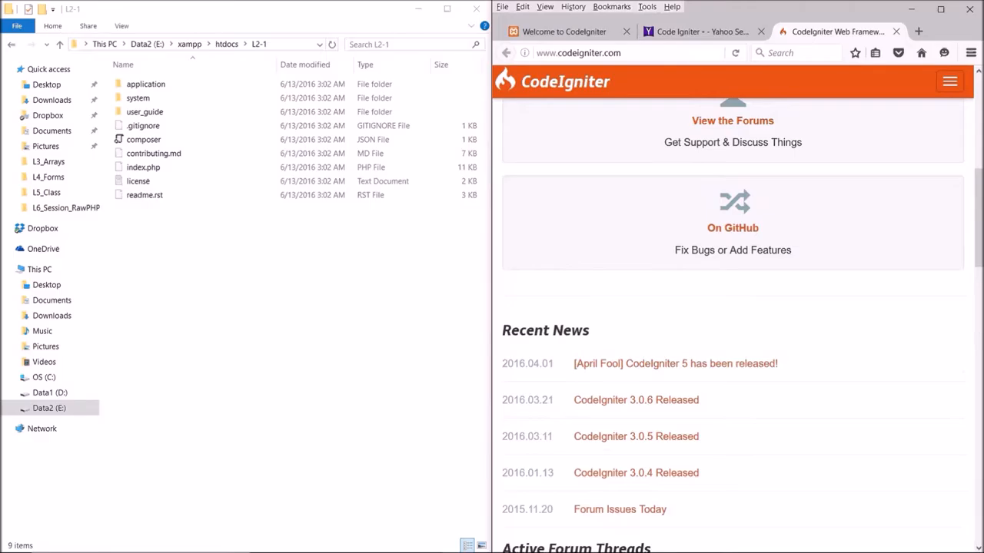
scroll(down, 3)
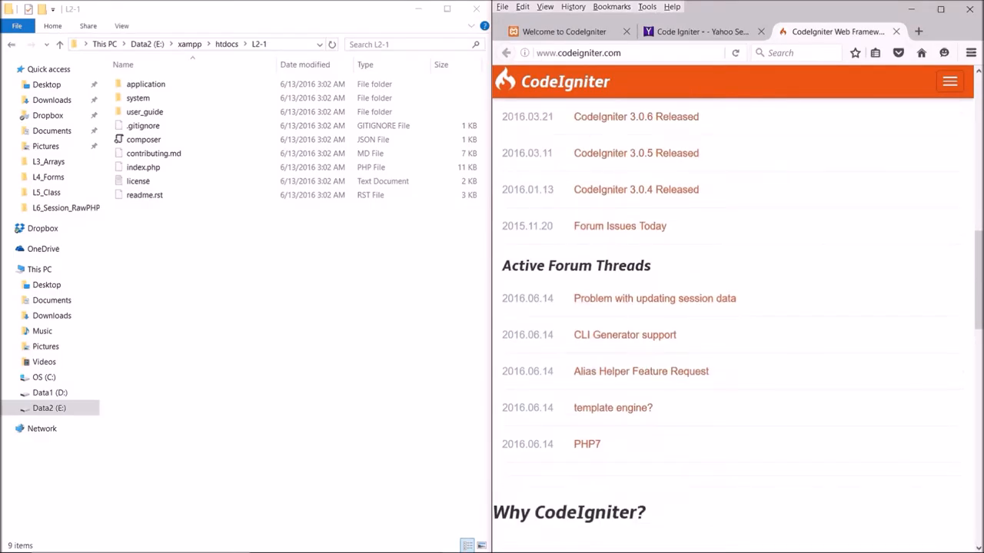
scroll(down, 3)
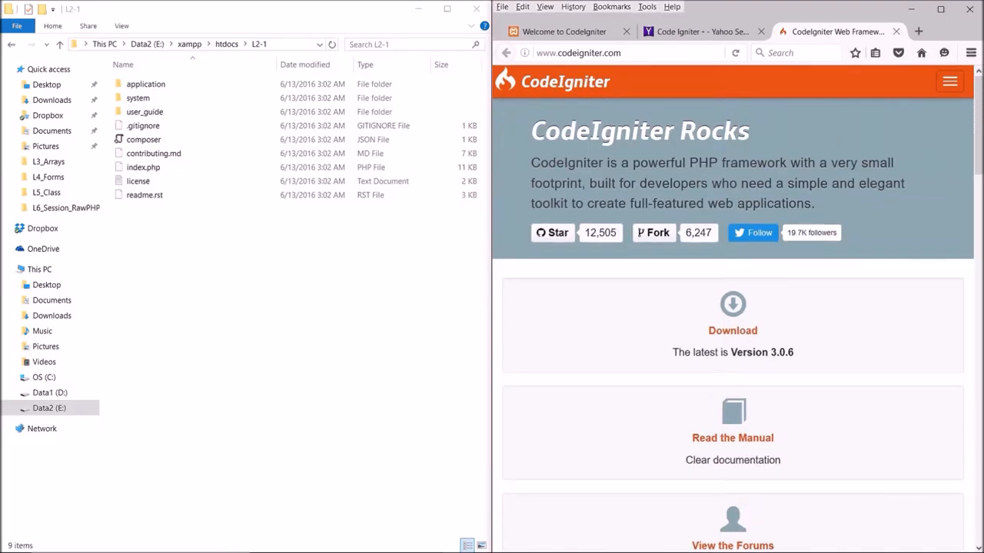
mouse_move(771, 143)
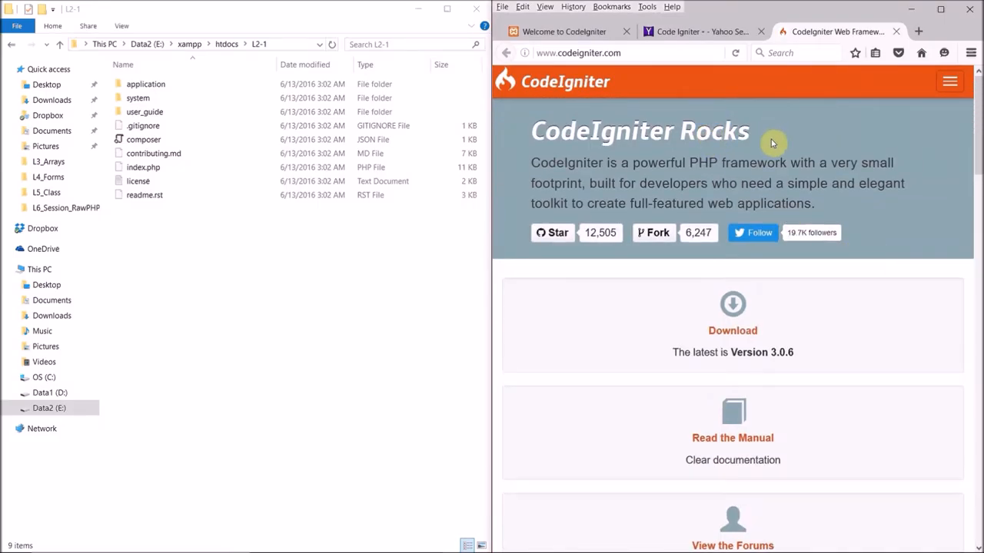
mouse_move(770, 140)
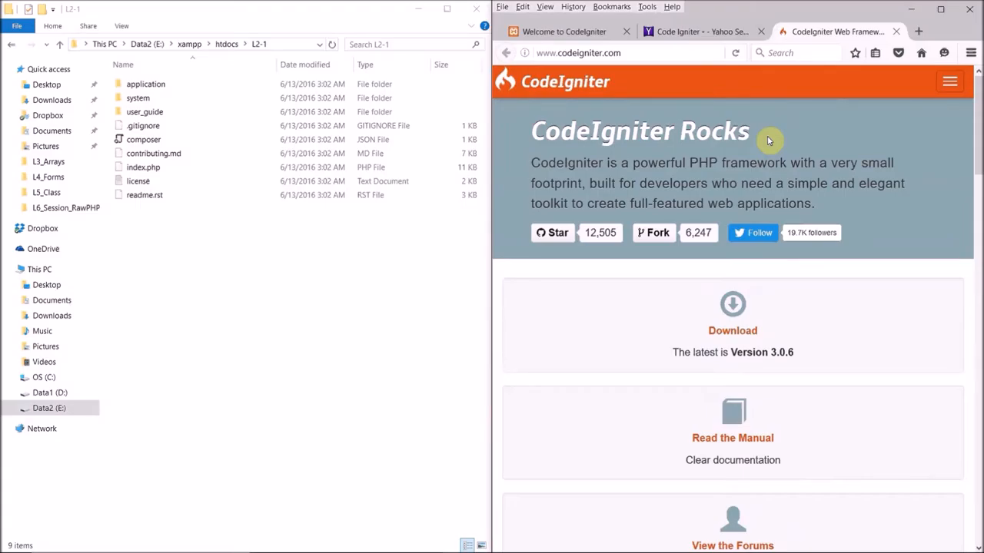
click(138, 98)
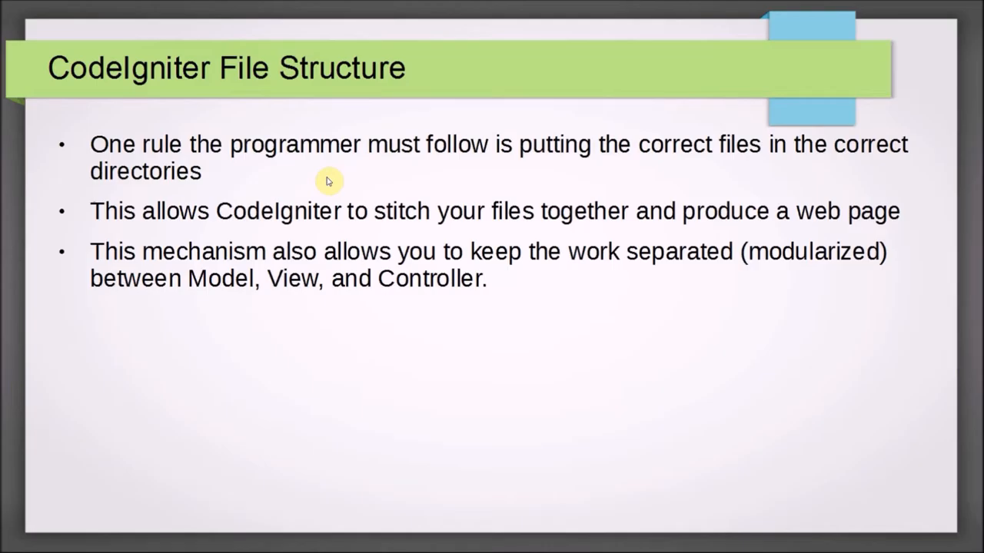
mouse_move(406, 169)
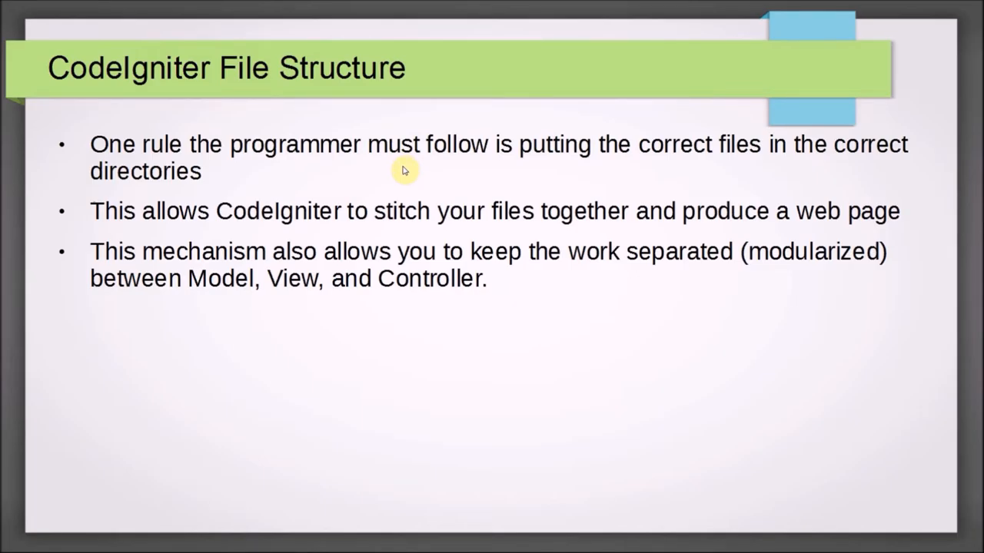
mouse_move(295, 200)
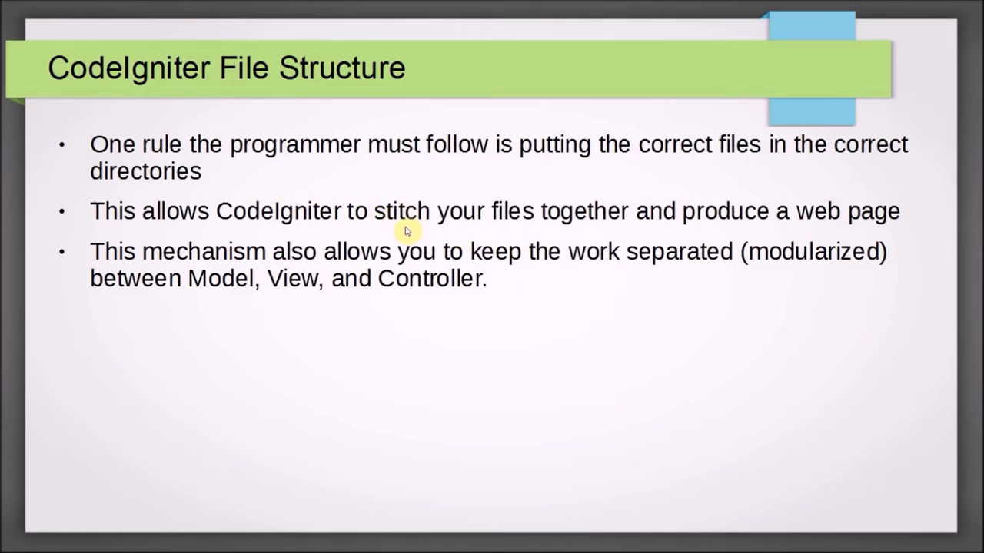
mouse_move(249, 251)
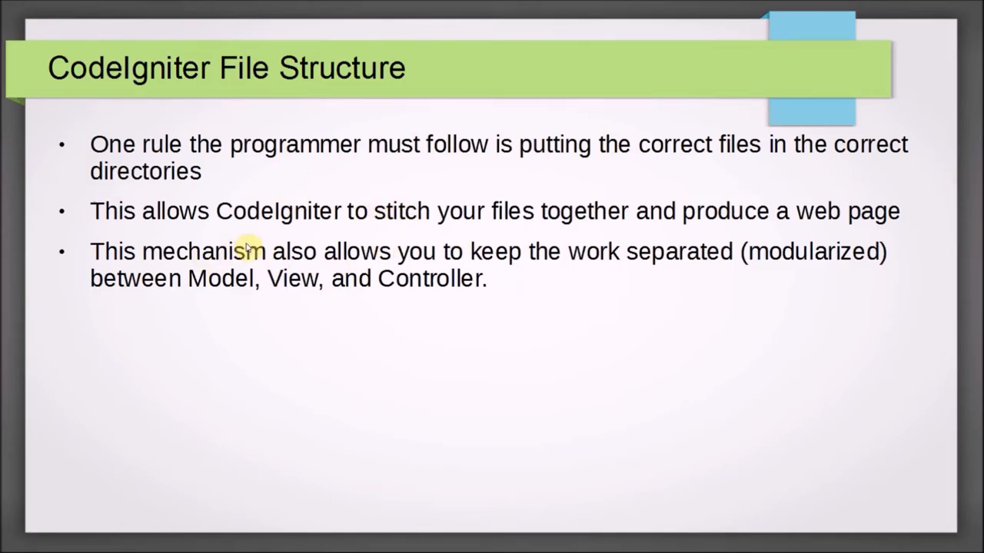
mouse_move(369, 276)
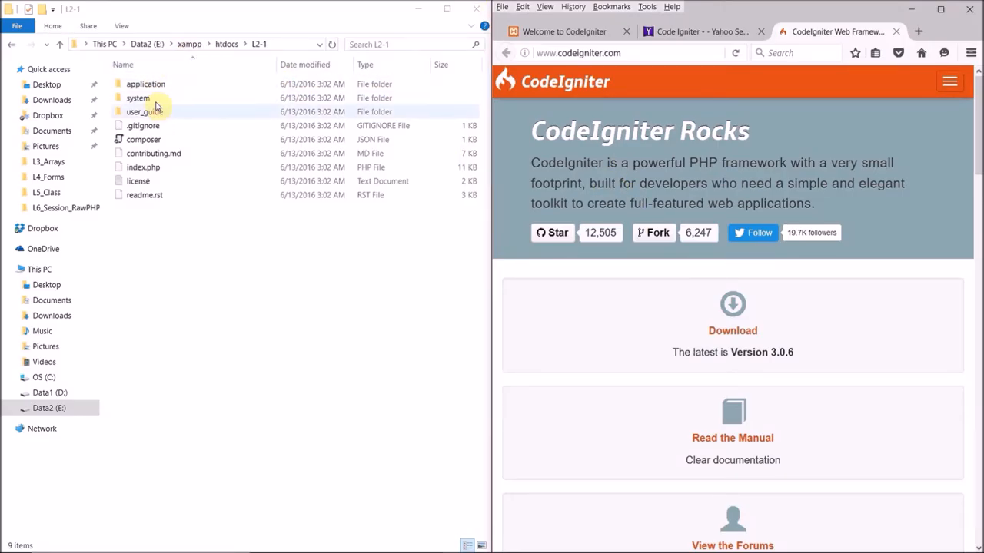
mouse_move(203, 153)
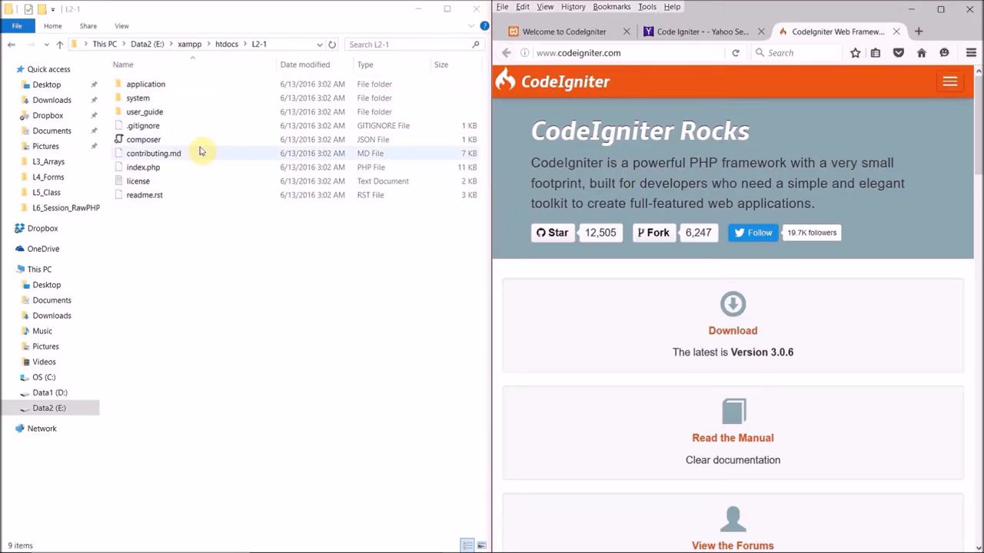
mouse_move(648, 115)
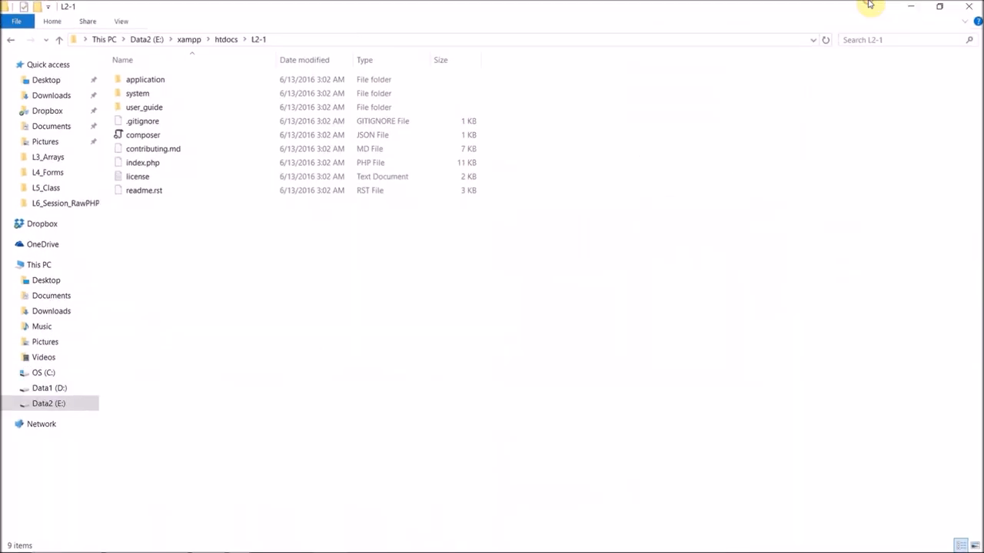
mouse_move(258, 203)
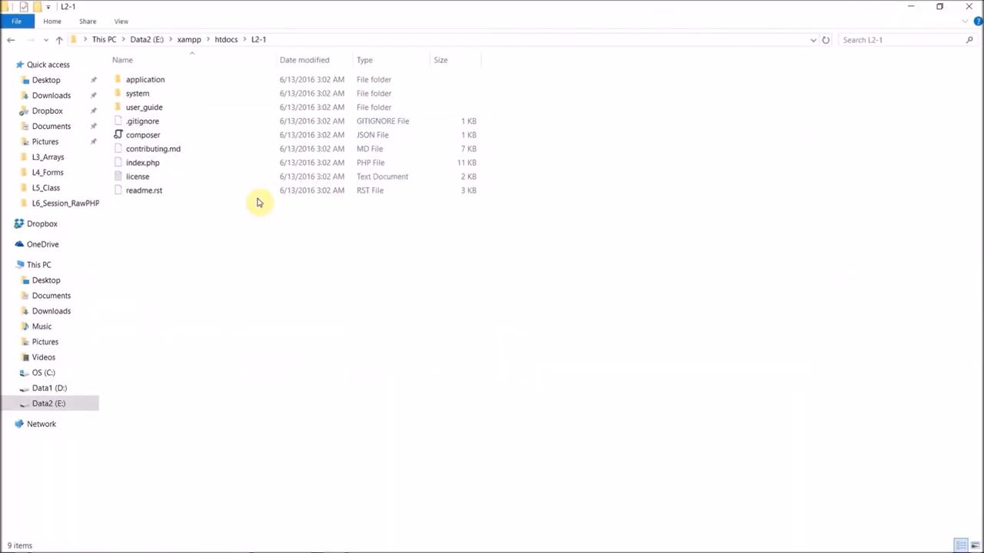
Enter L2-1's application folder to show config, controllers, models and views.
click(138, 176)
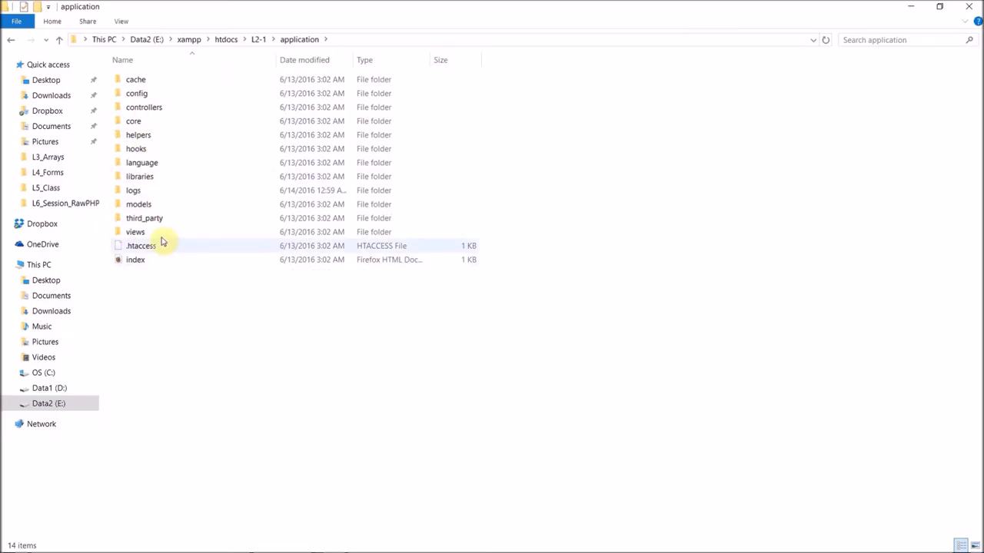
Browse the system folder's language and libraries subfolders, then return to the L2-1 root.
click(226, 40)
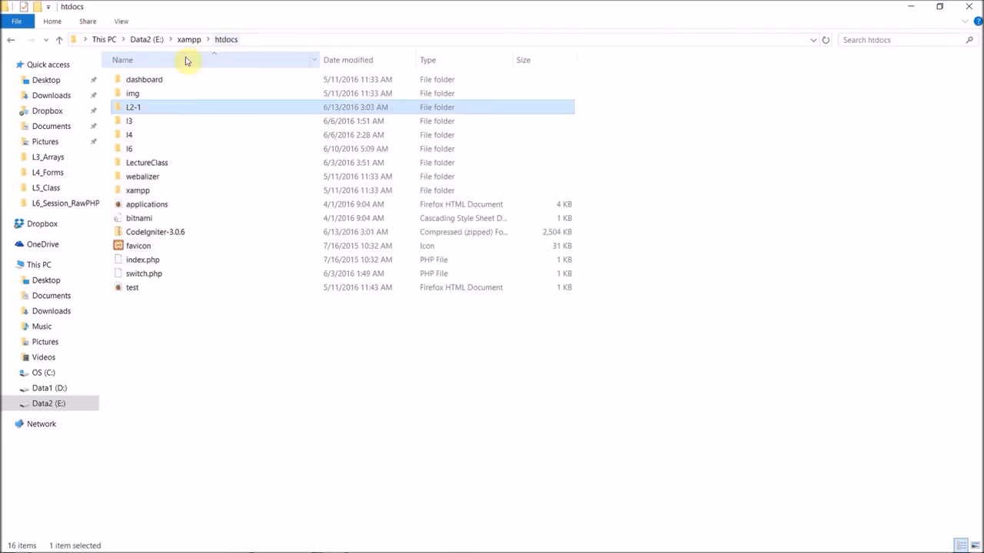
mouse_move(163, 88)
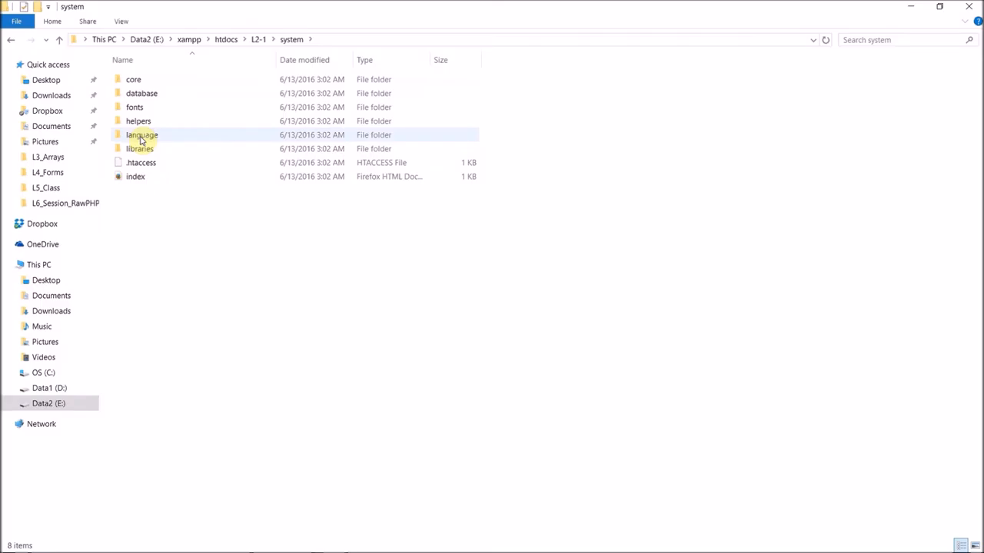
double_click(141, 135)
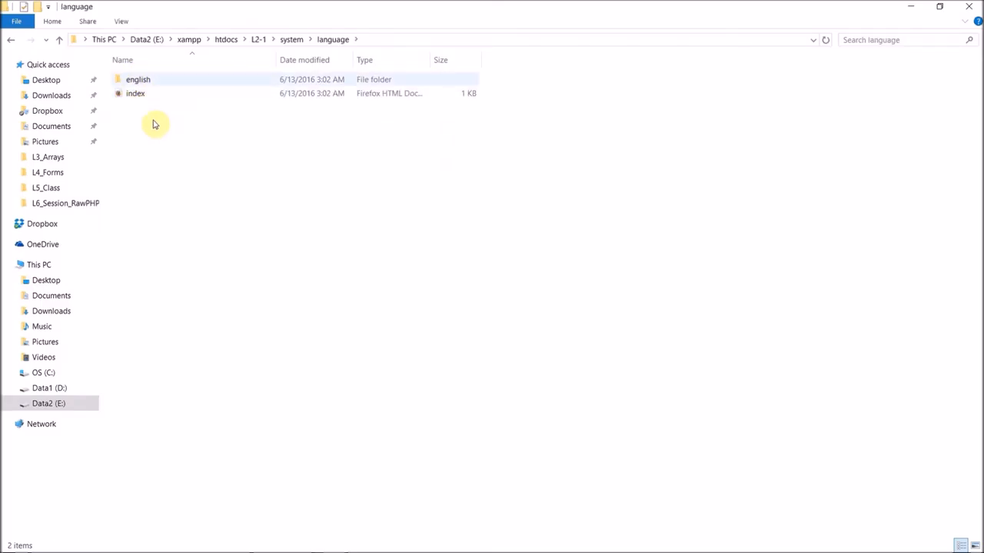
mouse_move(240, 68)
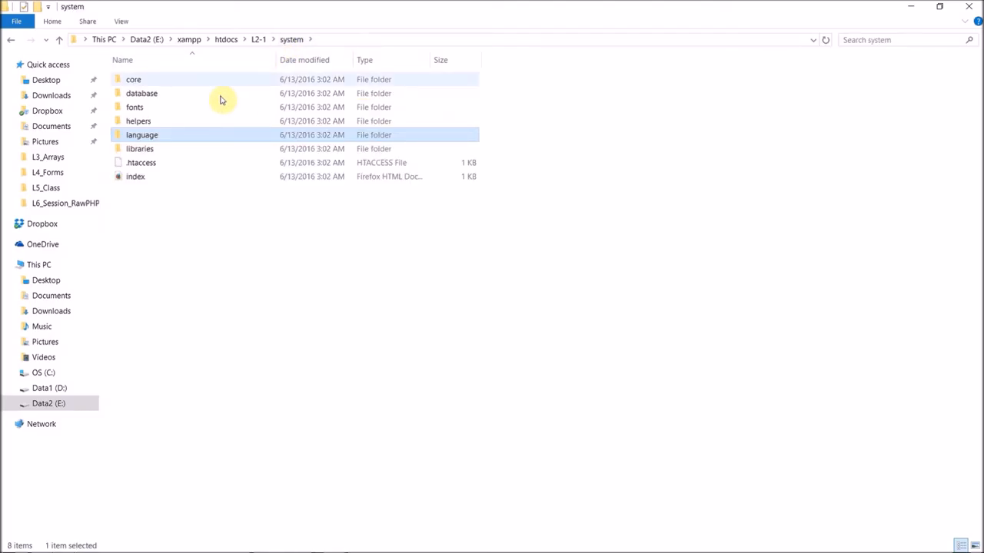
double_click(140, 148)
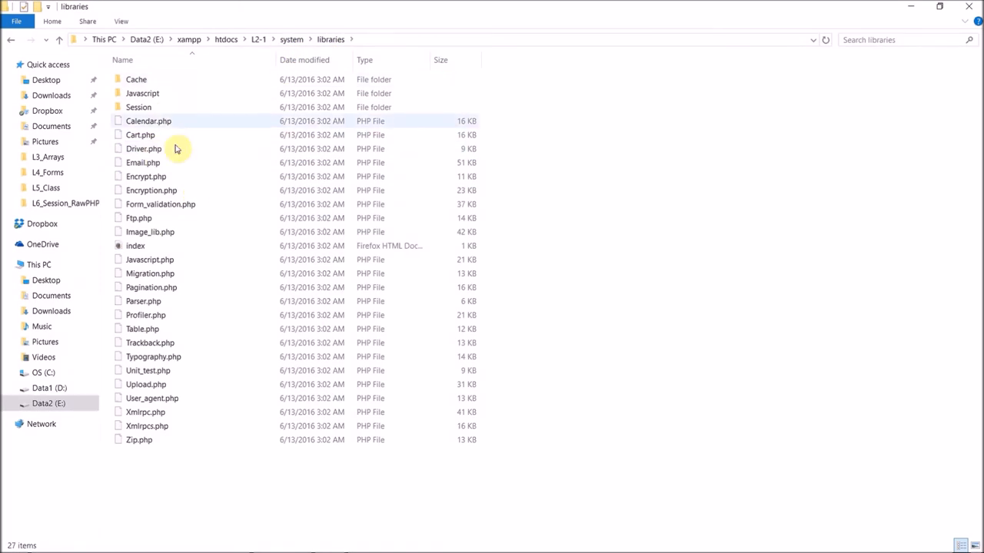
click(258, 40)
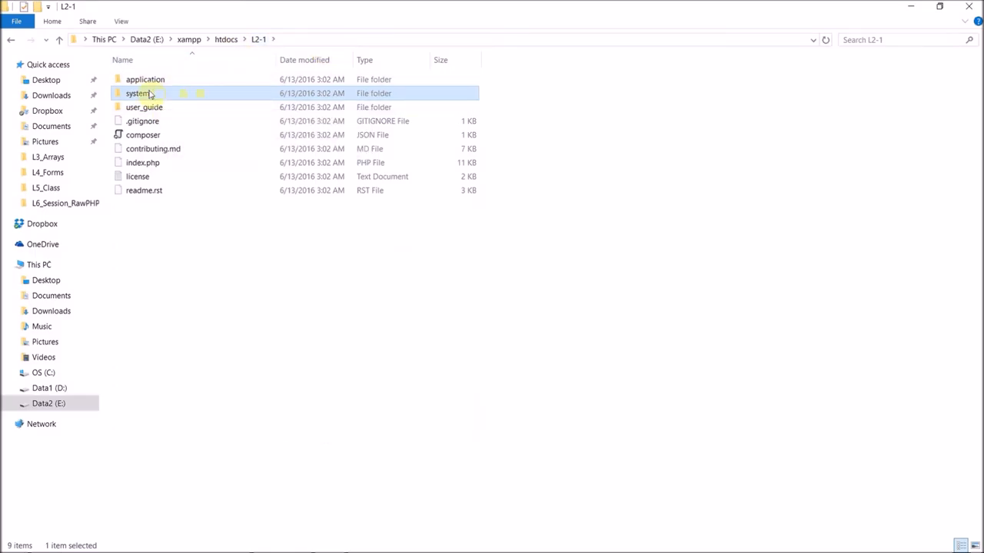
Open the user_guide database index so the Database Reference shows in Firefox.
double_click(144, 108)
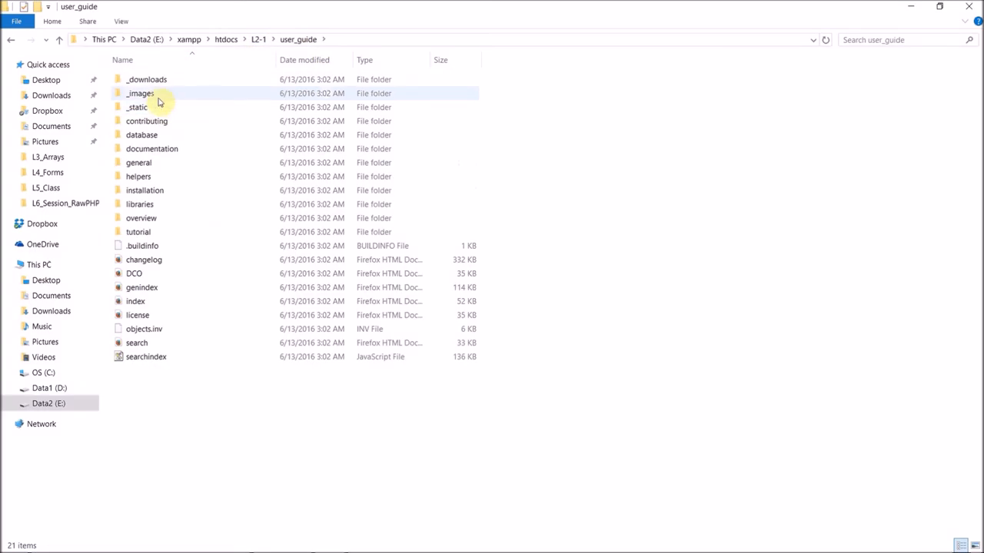
click(151, 148)
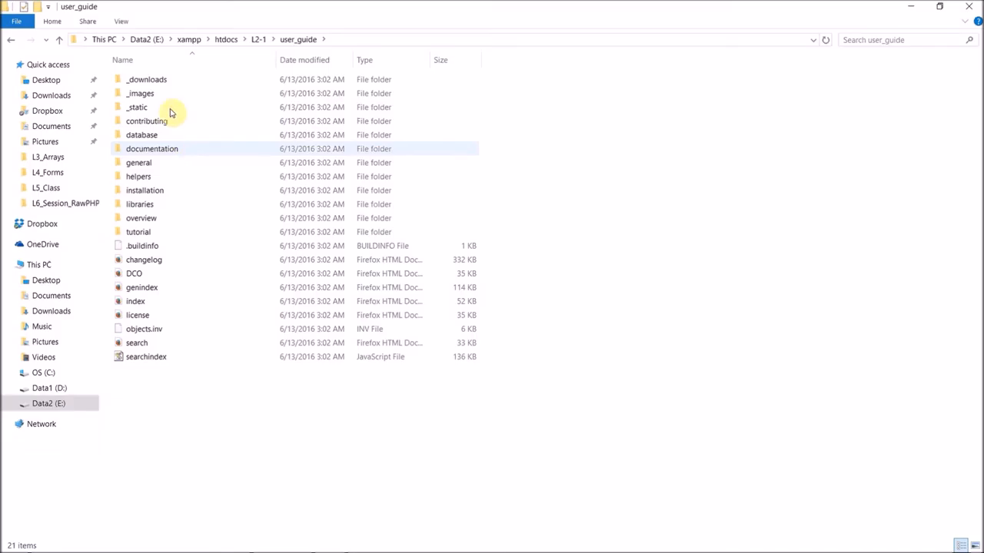
mouse_move(169, 231)
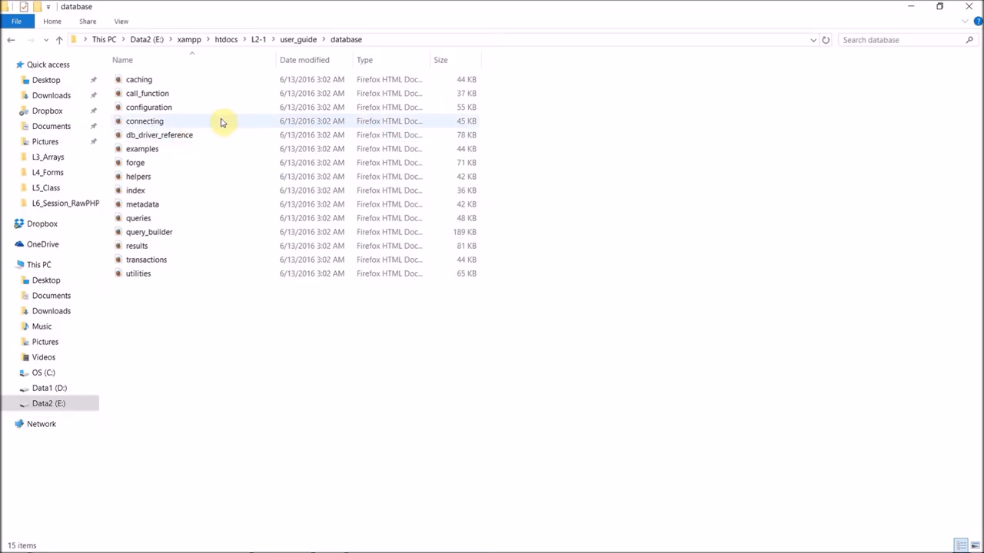
click(135, 191)
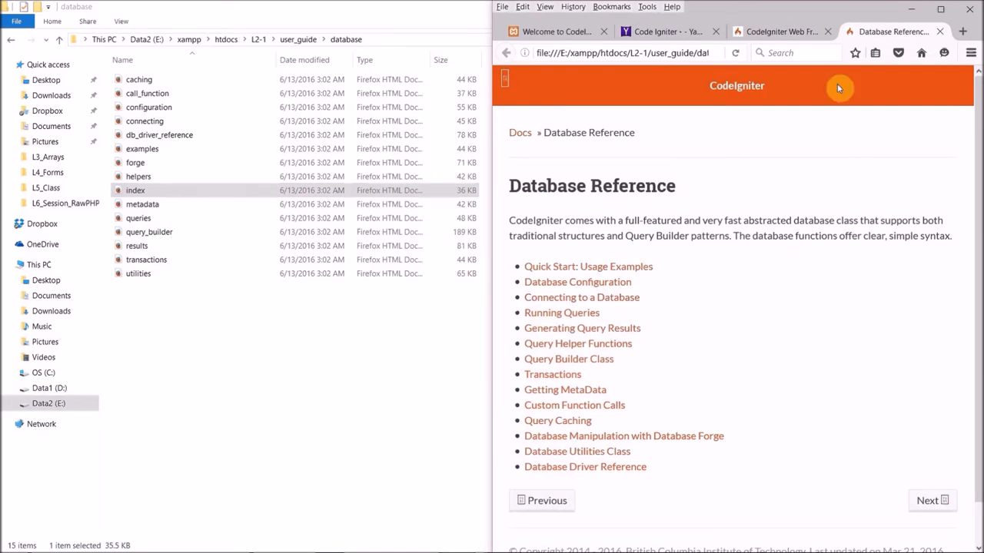
mouse_move(243, 135)
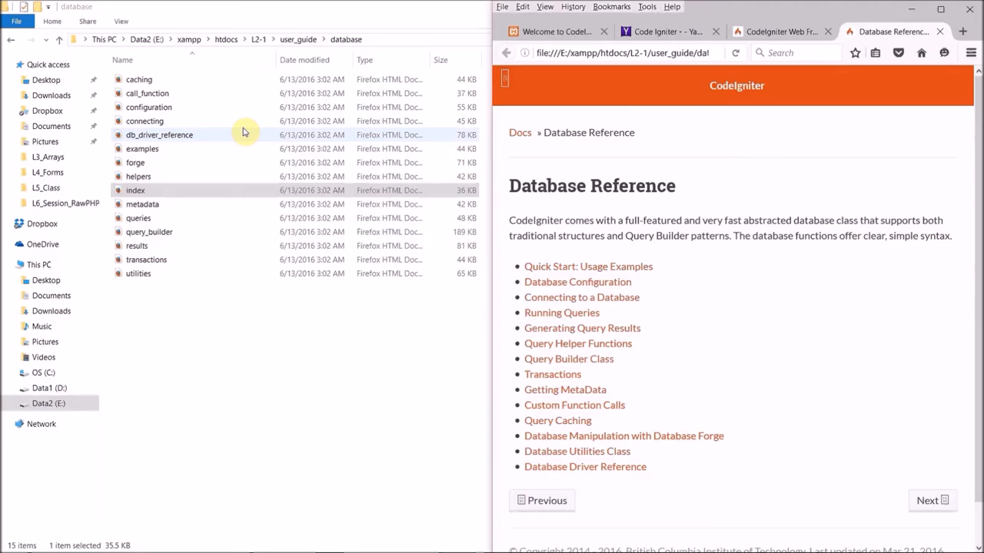
mouse_move(262, 139)
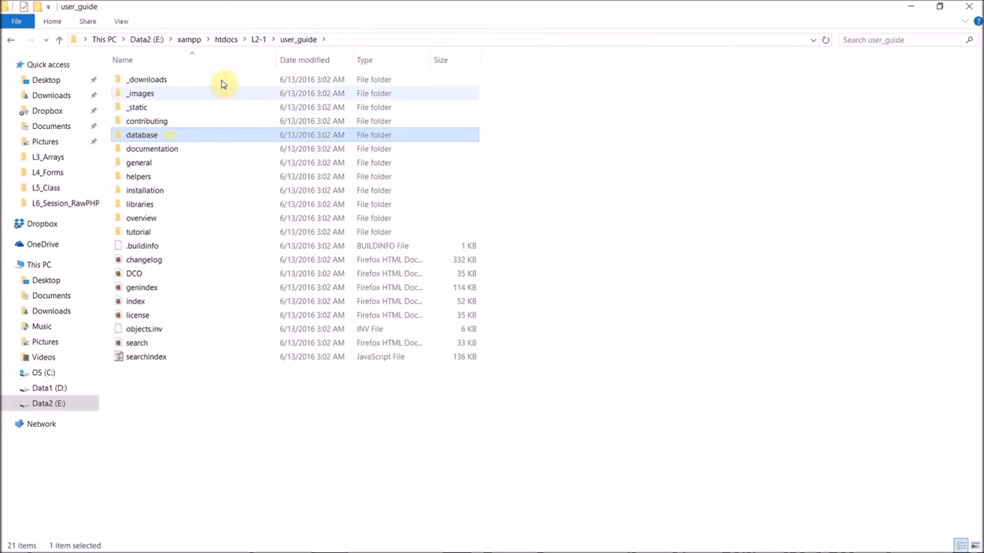
Return to the L2-1 root and pick out index.php among the project files.
click(11, 40)
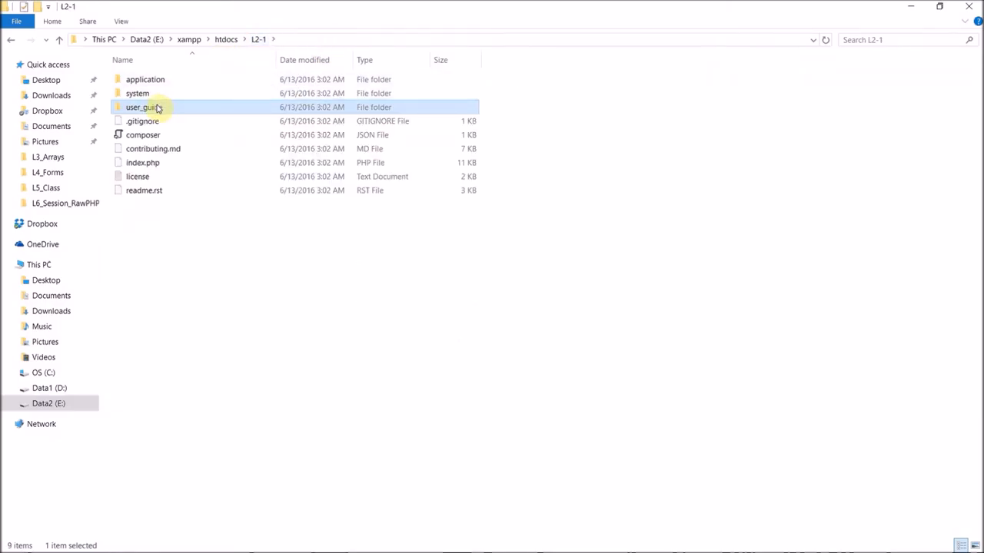
mouse_move(154, 147)
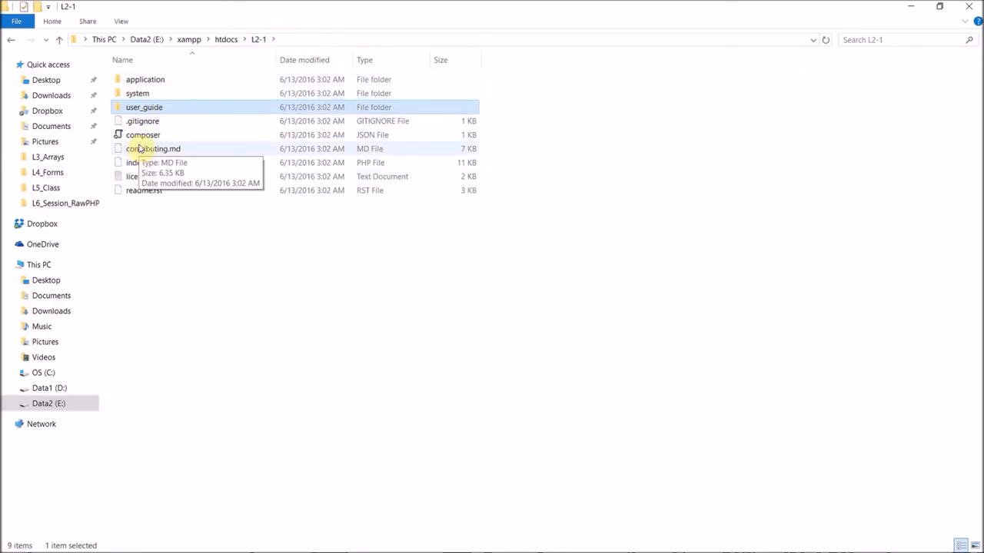
mouse_move(153, 184)
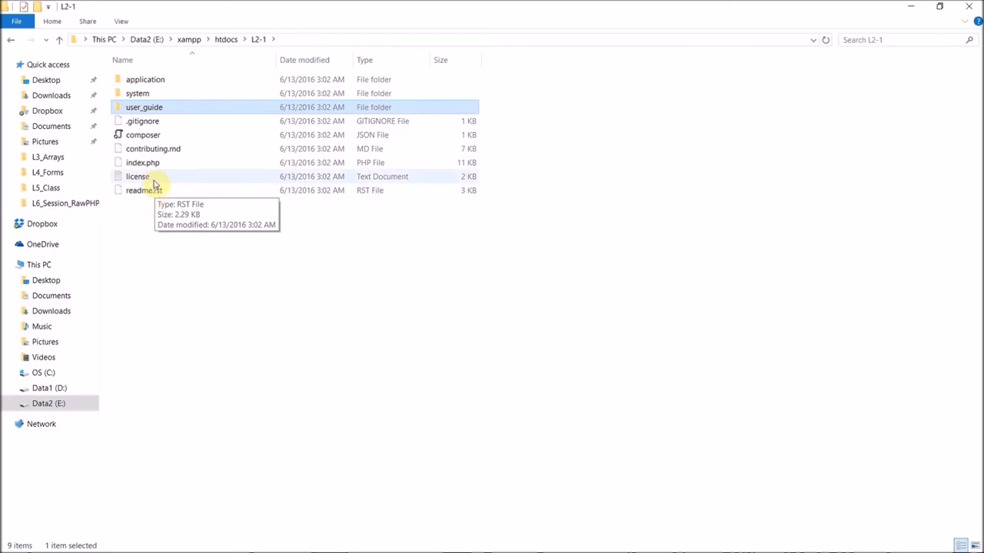
mouse_move(141, 163)
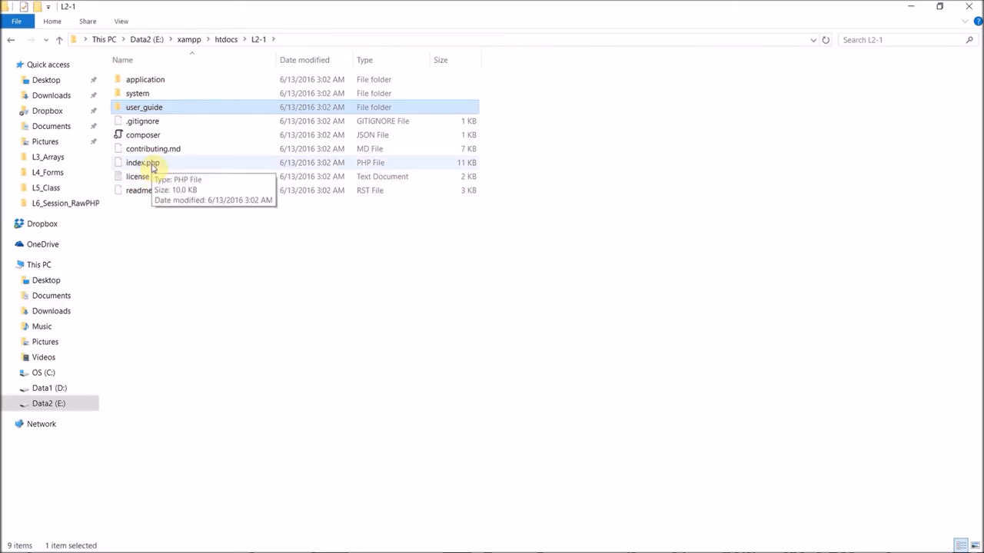
click(141, 163)
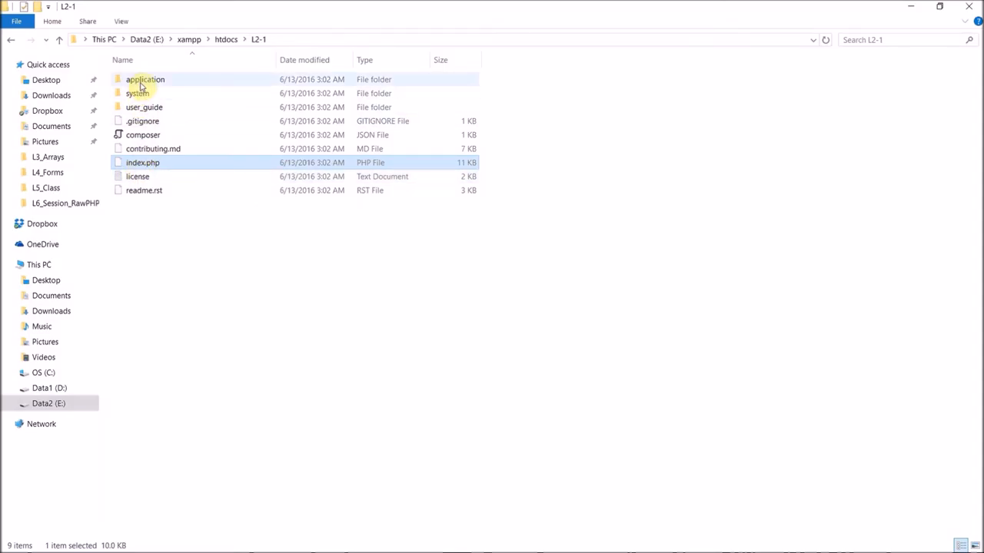
double_click(144, 80)
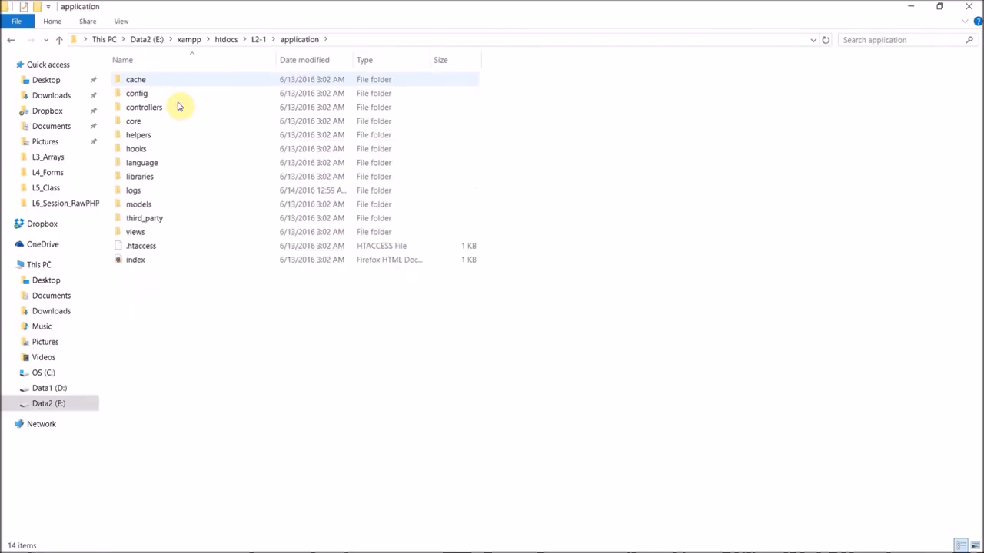
click(144, 108)
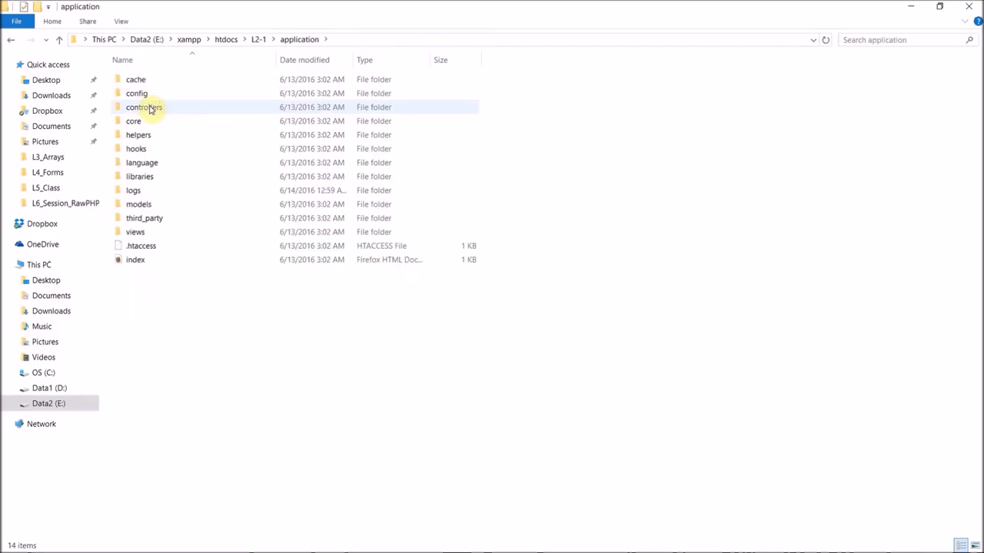
click(135, 93)
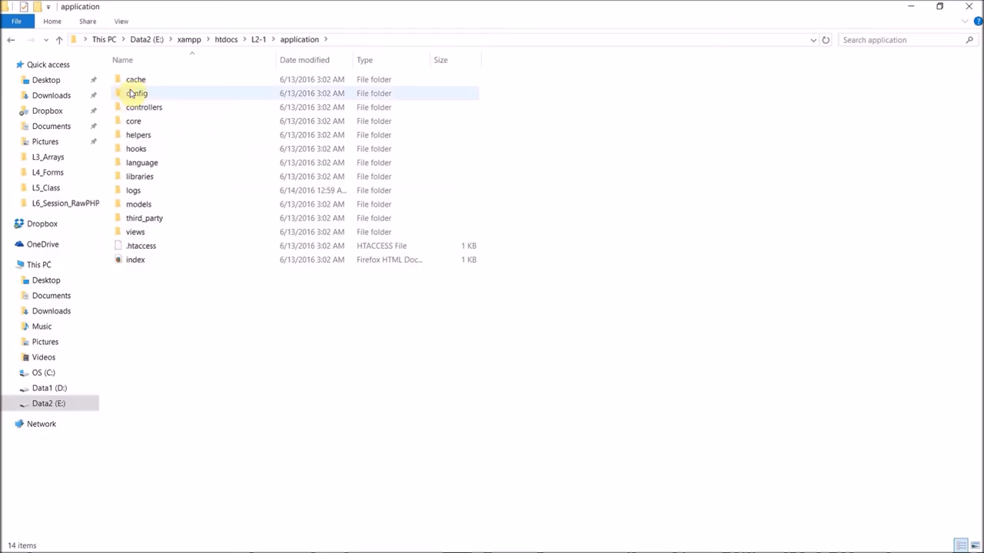
click(144, 108)
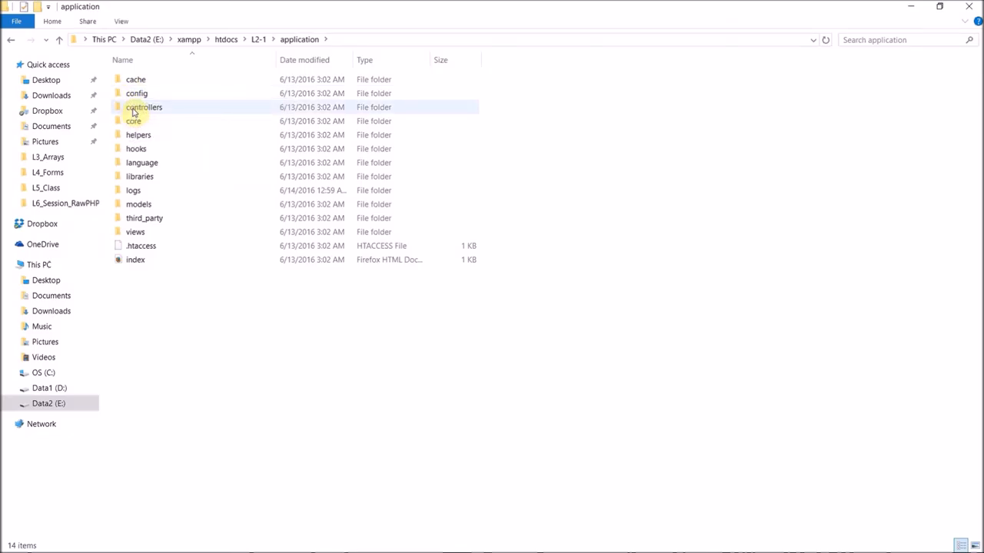
double_click(144, 108)
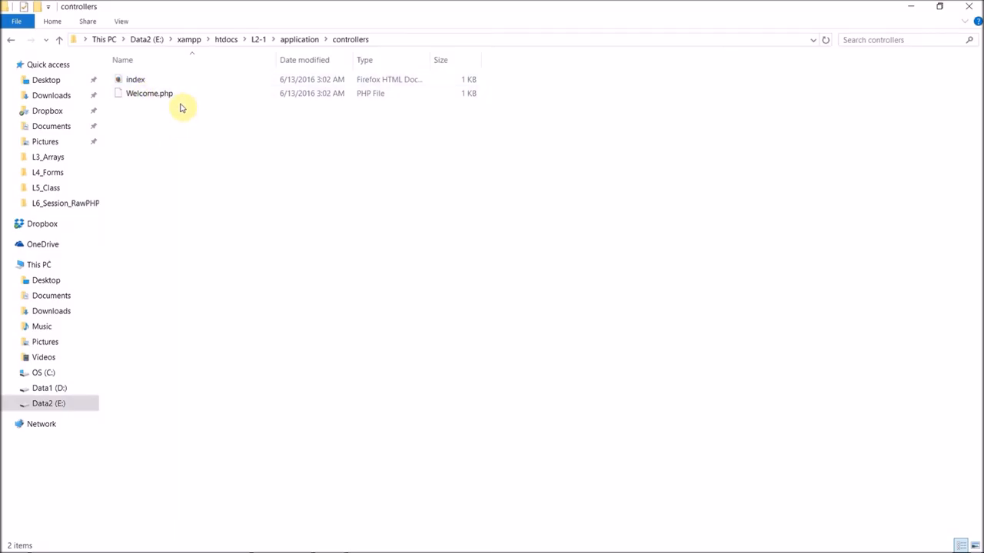
mouse_move(166, 171)
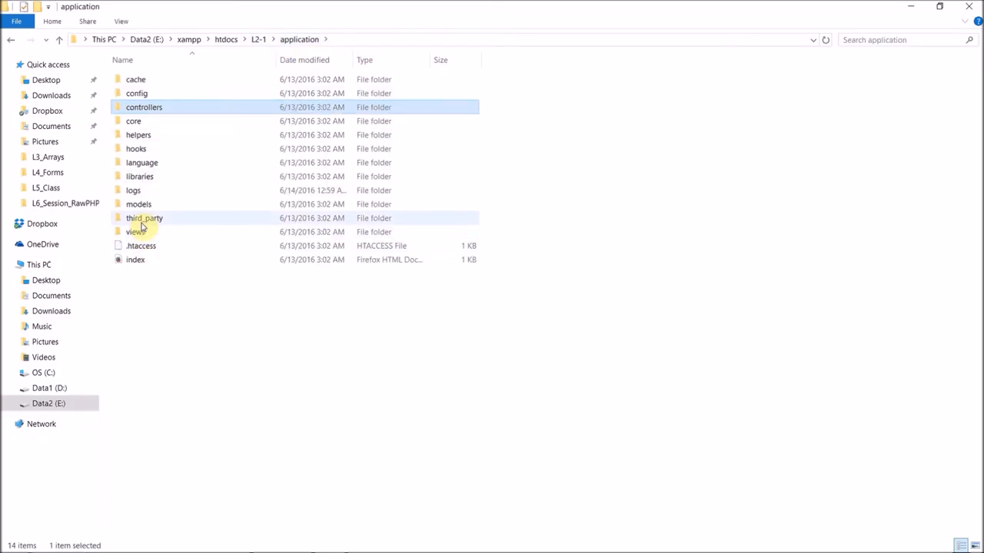
double_click(135, 230)
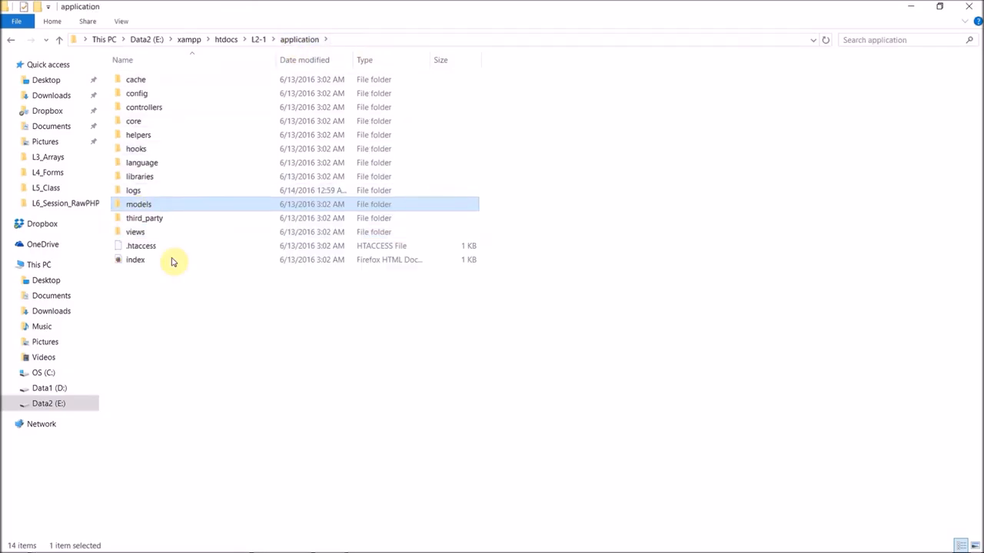
double_click(138, 203)
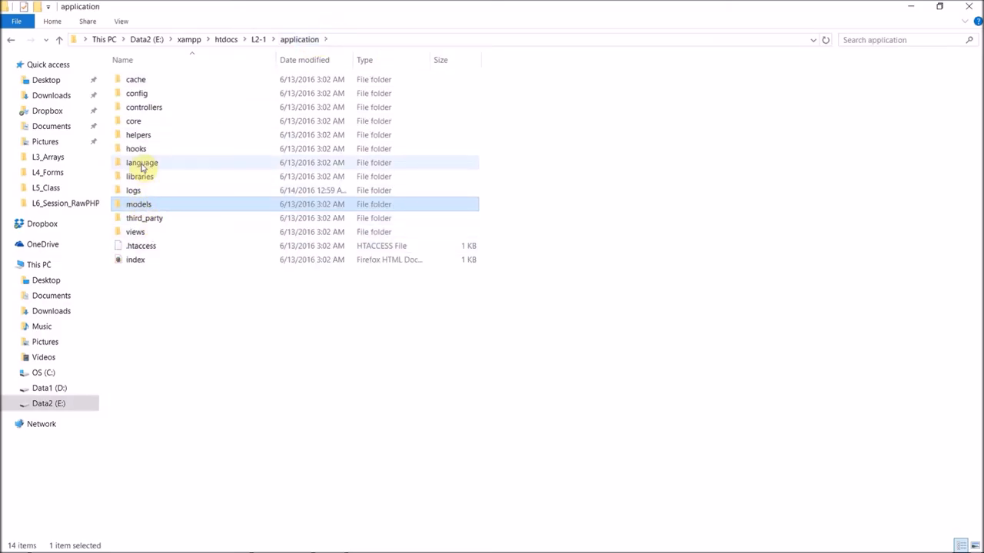
double_click(142, 163)
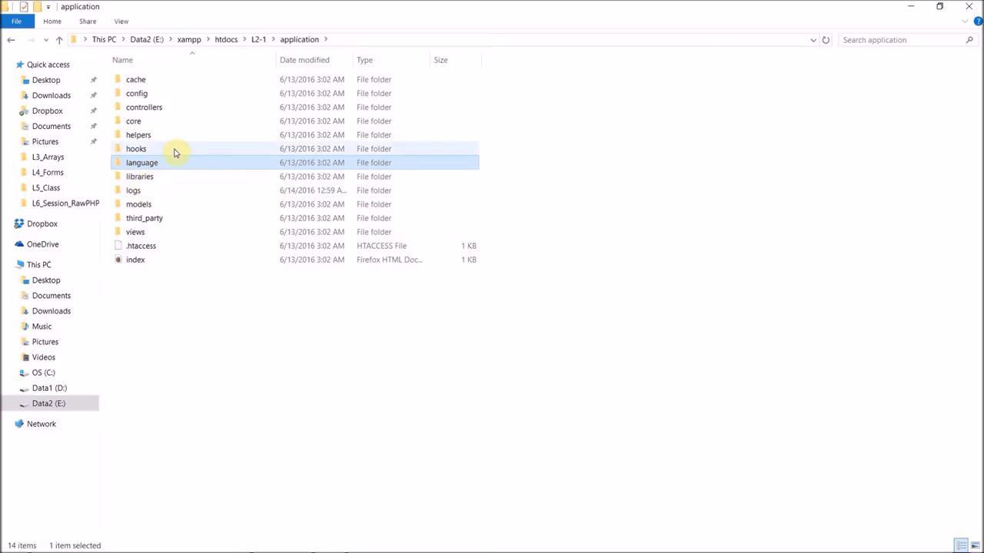
mouse_move(150, 163)
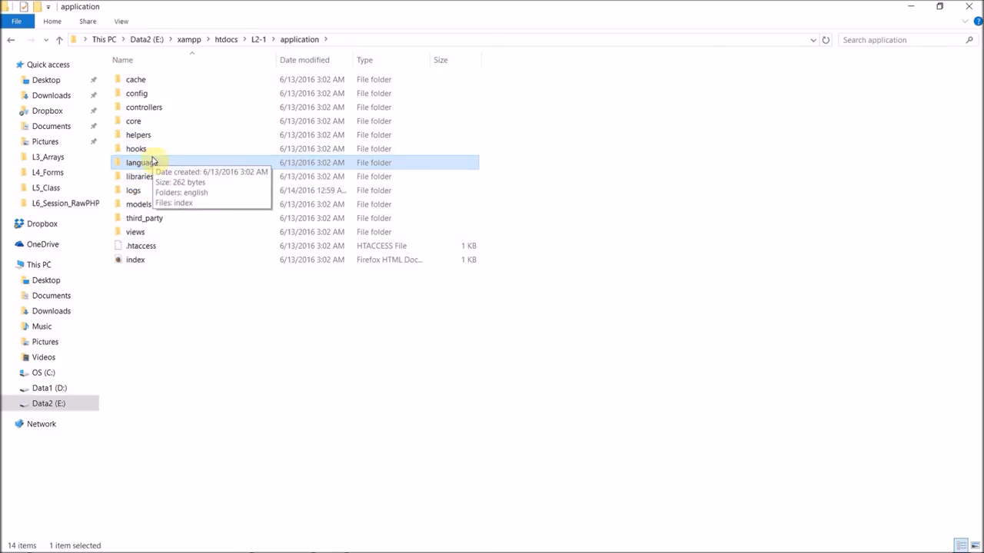
mouse_move(194, 94)
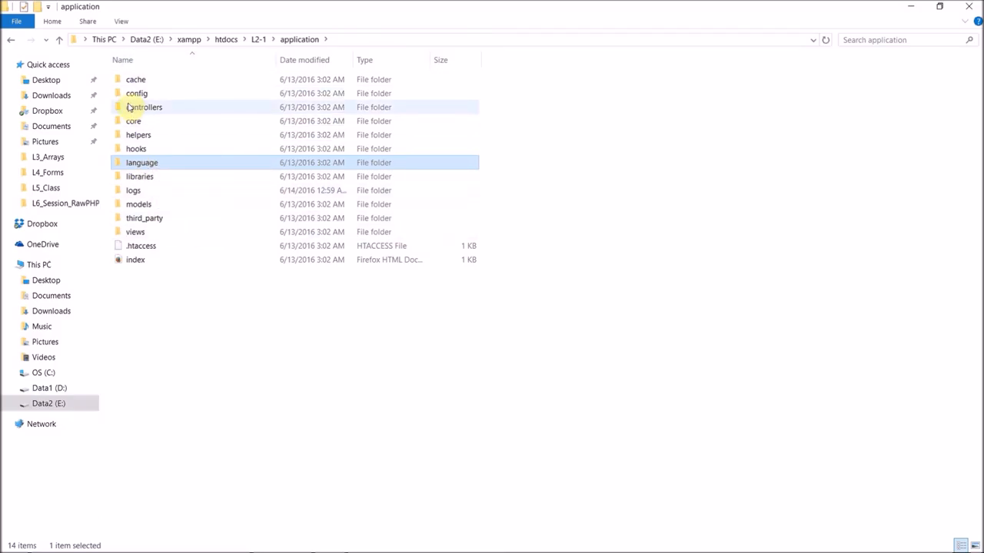
mouse_move(136, 94)
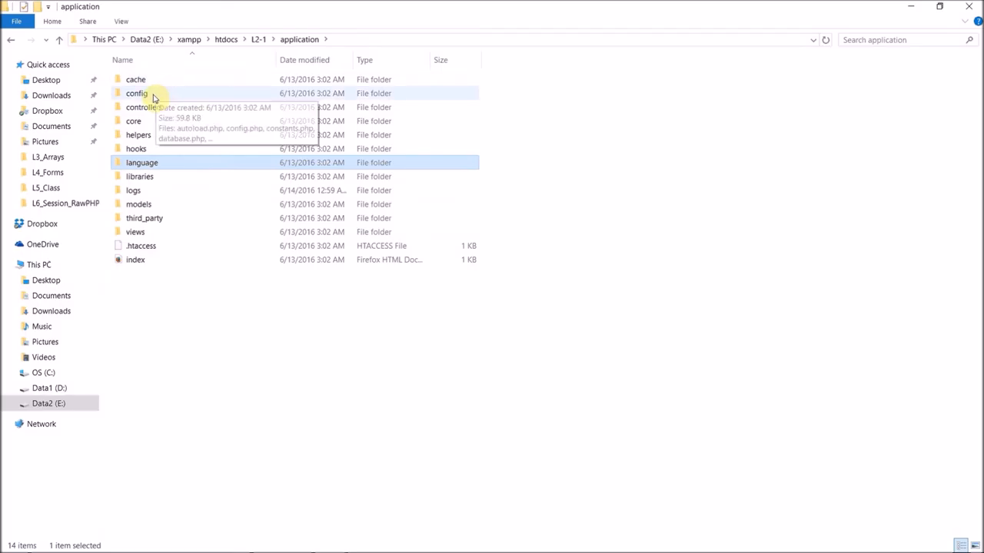
Enter the config folder and pick out database.php among config.php and routes.php.
double_click(135, 94)
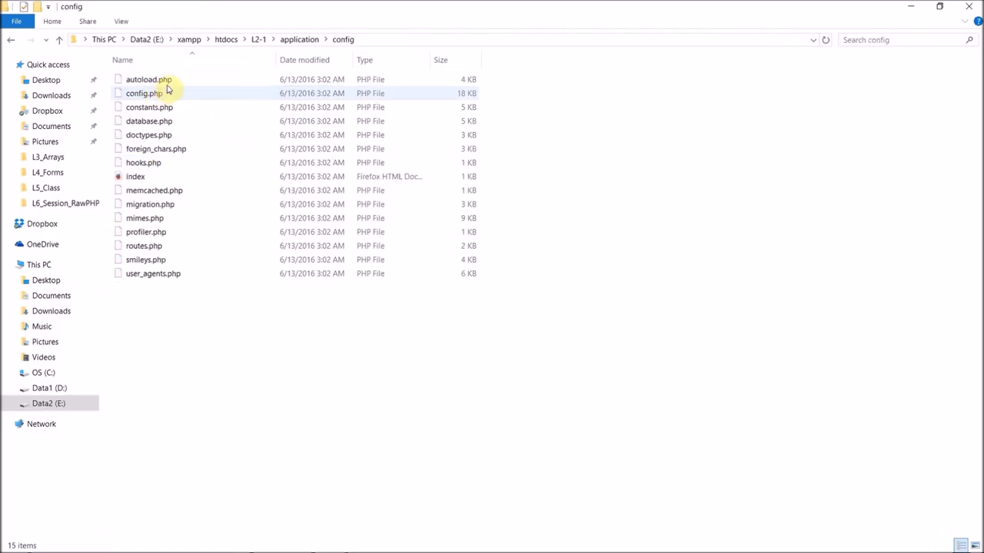
mouse_move(142, 80)
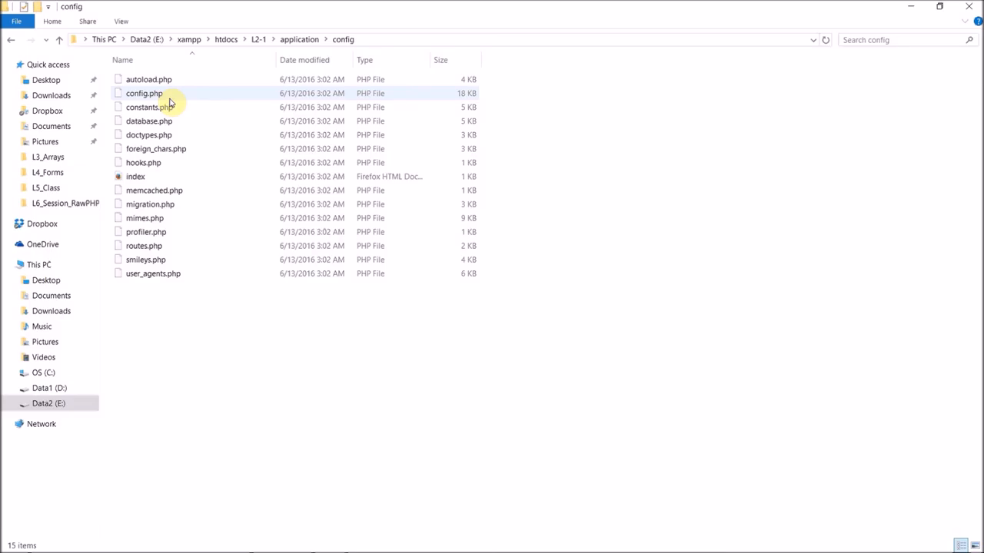
mouse_move(149, 120)
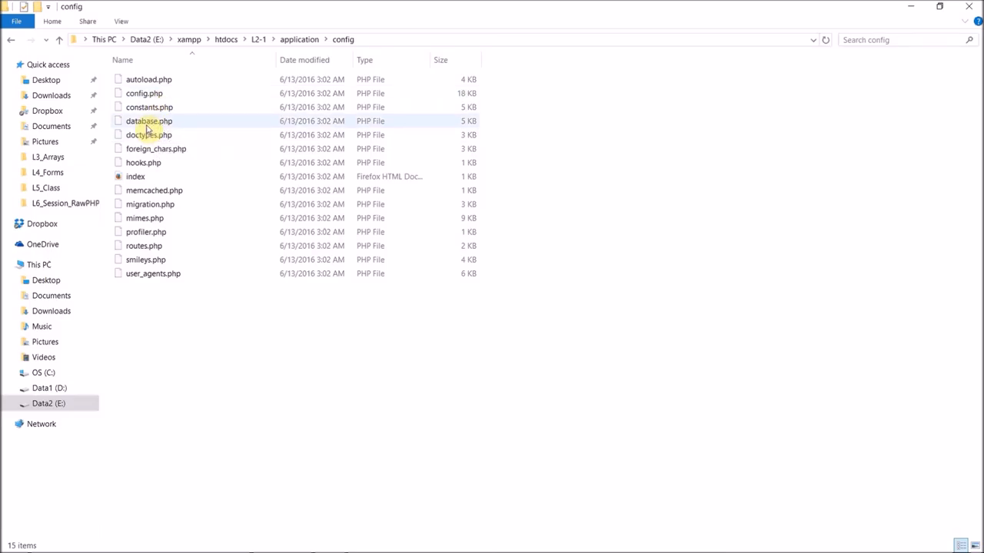
click(147, 119)
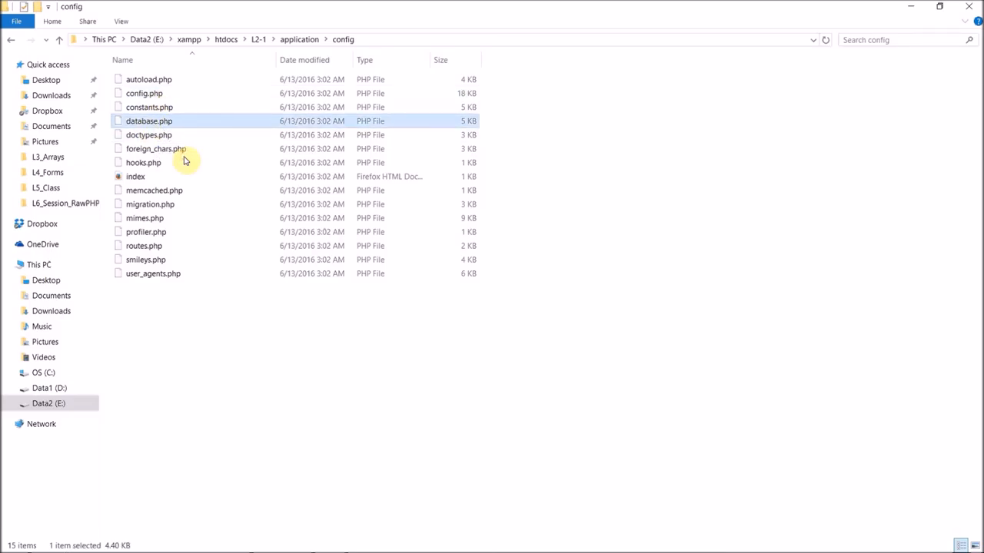
mouse_move(137, 245)
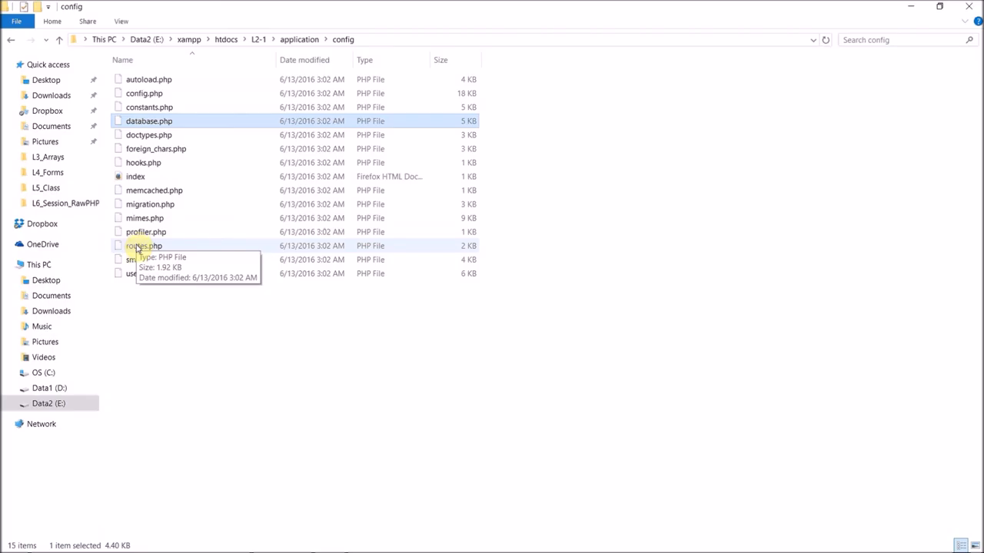
mouse_move(154, 142)
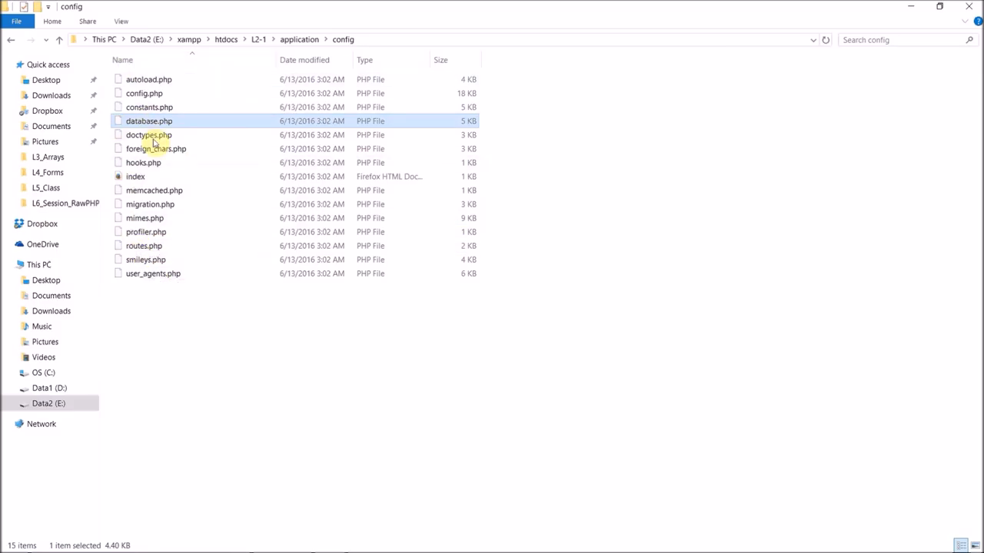
mouse_move(314, 40)
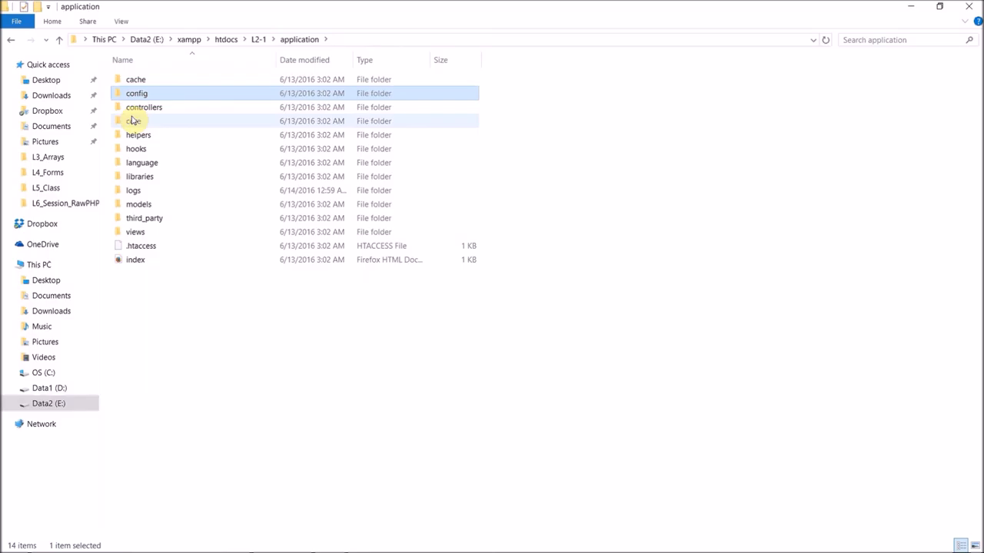
Point out the models and views folders in L2-1's application folder.
click(145, 108)
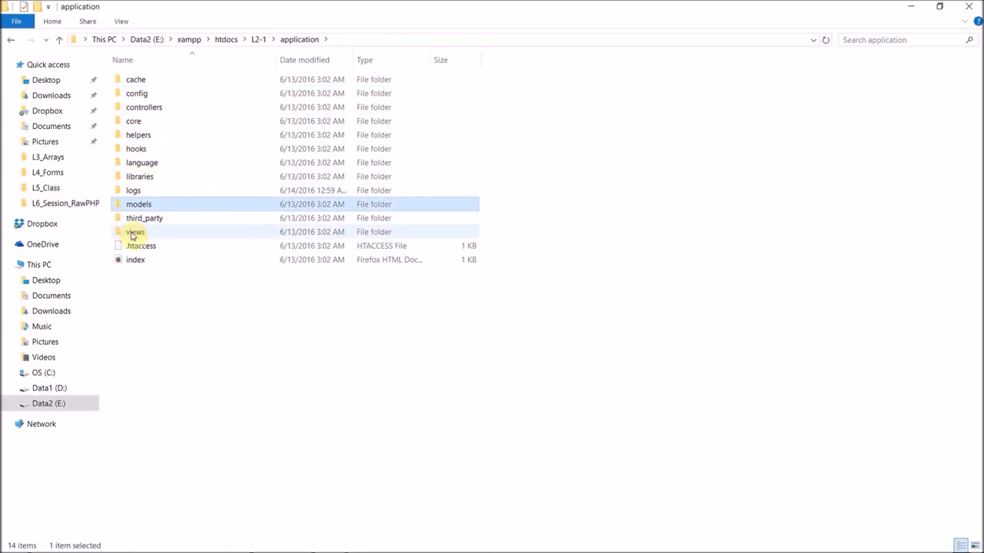
click(135, 231)
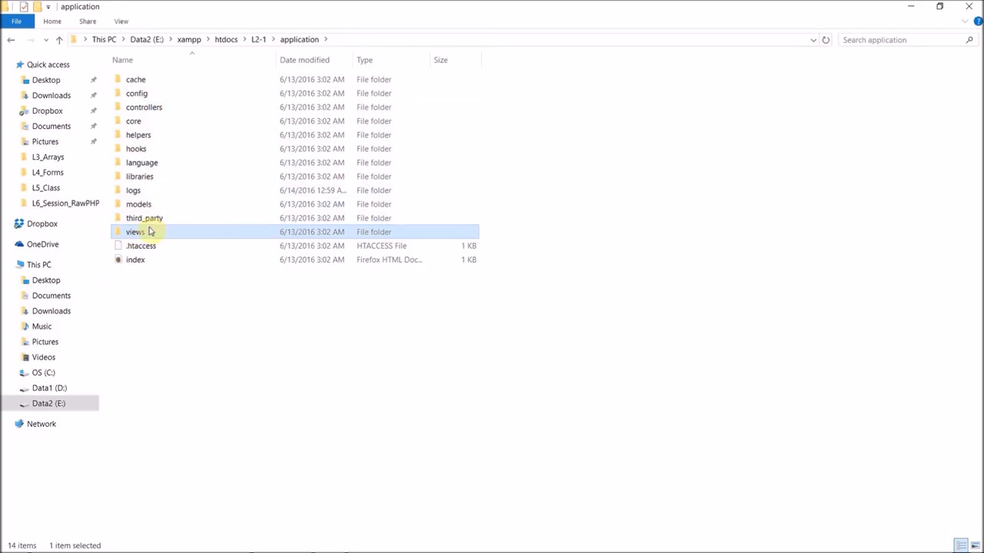
mouse_move(412, 530)
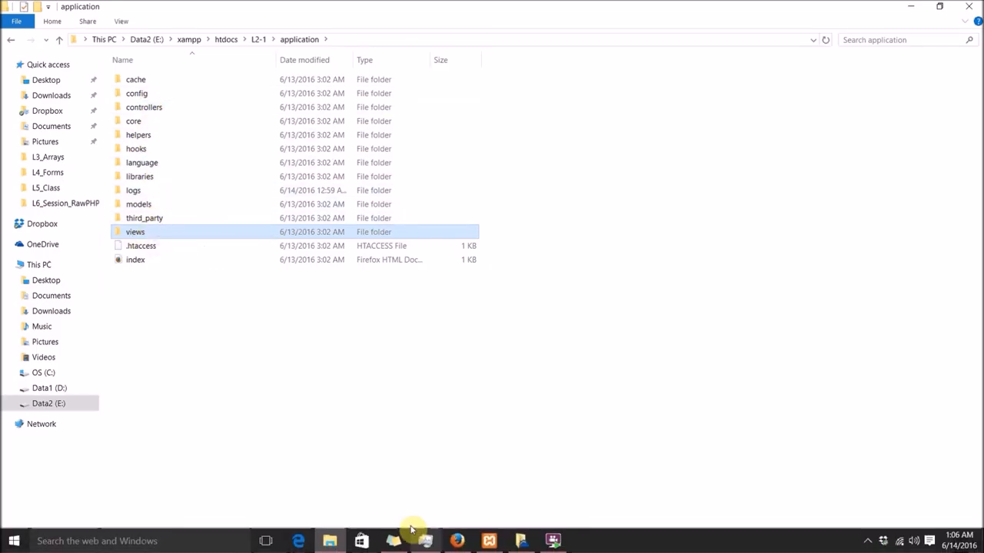